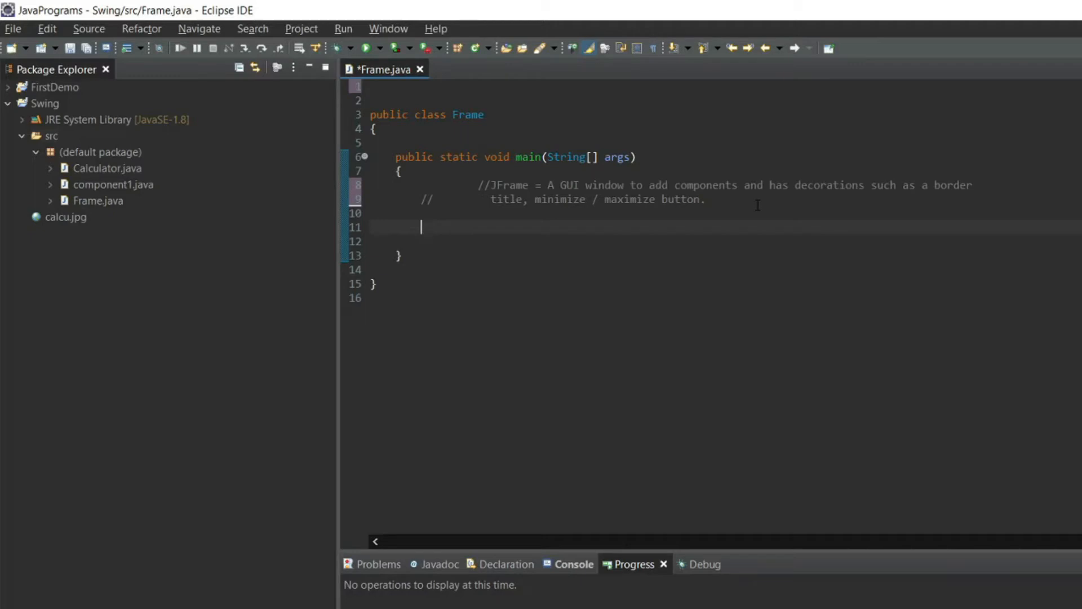
mouse_move(615, 234)
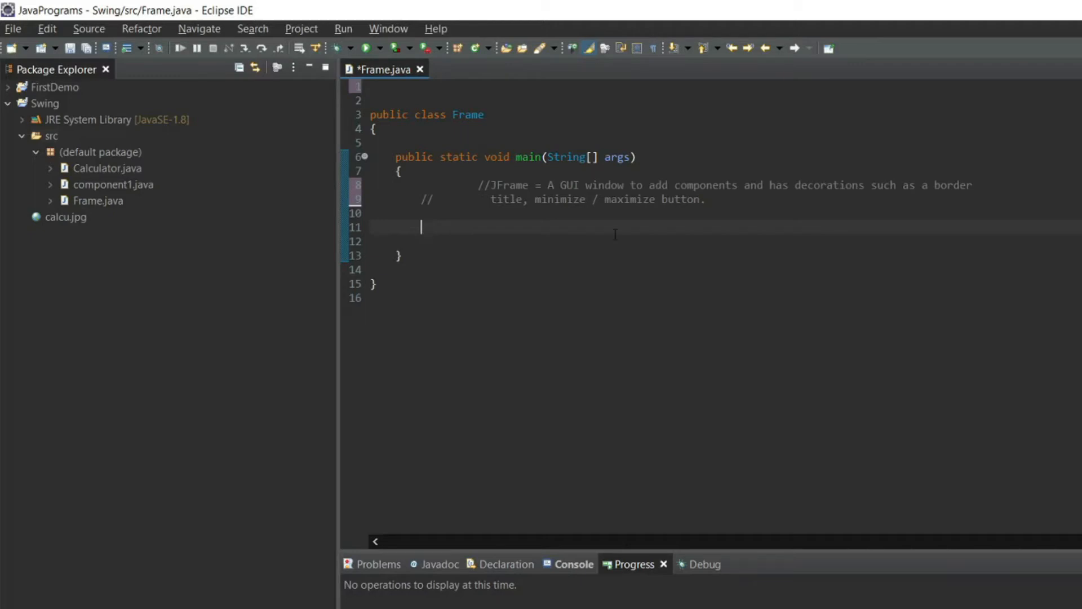
Step: Declare JFrame frame = new JFrame() with a comment, and import javax.swing.JFrame
text(JFra)
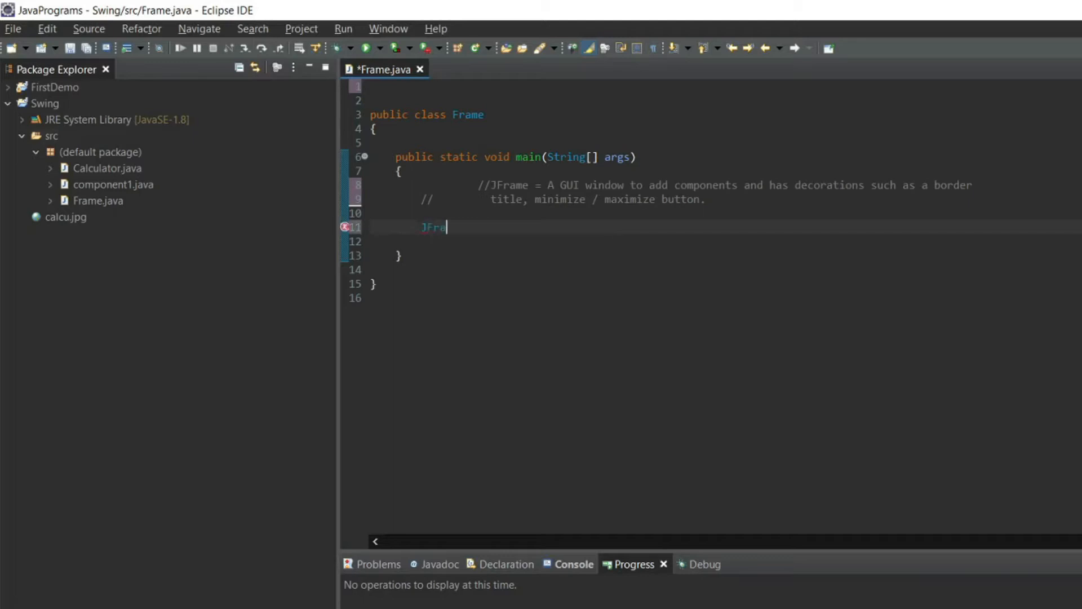
text(me frame =)
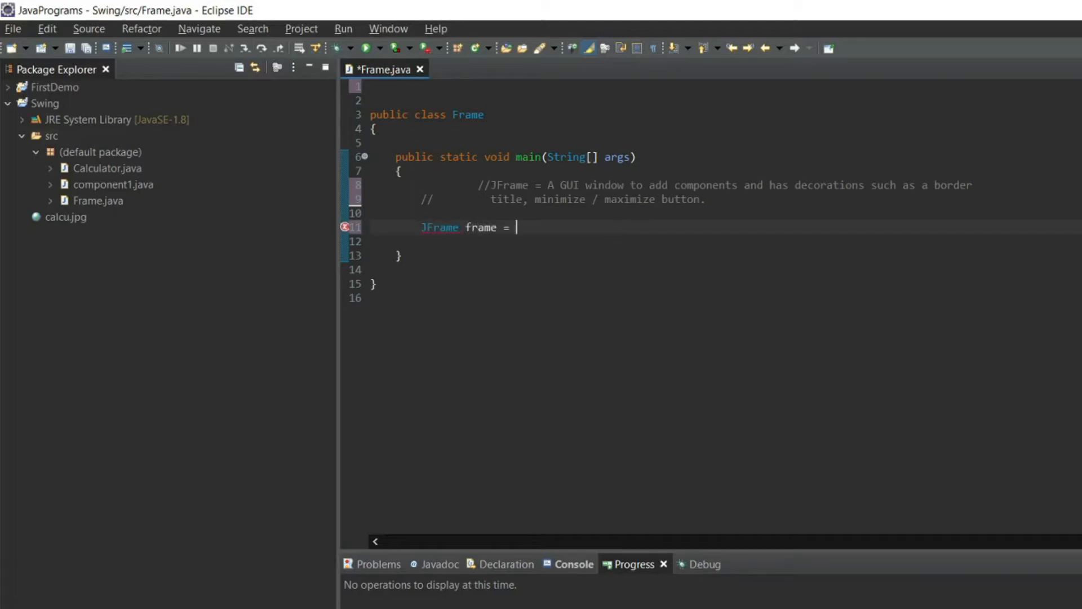
text(new J)
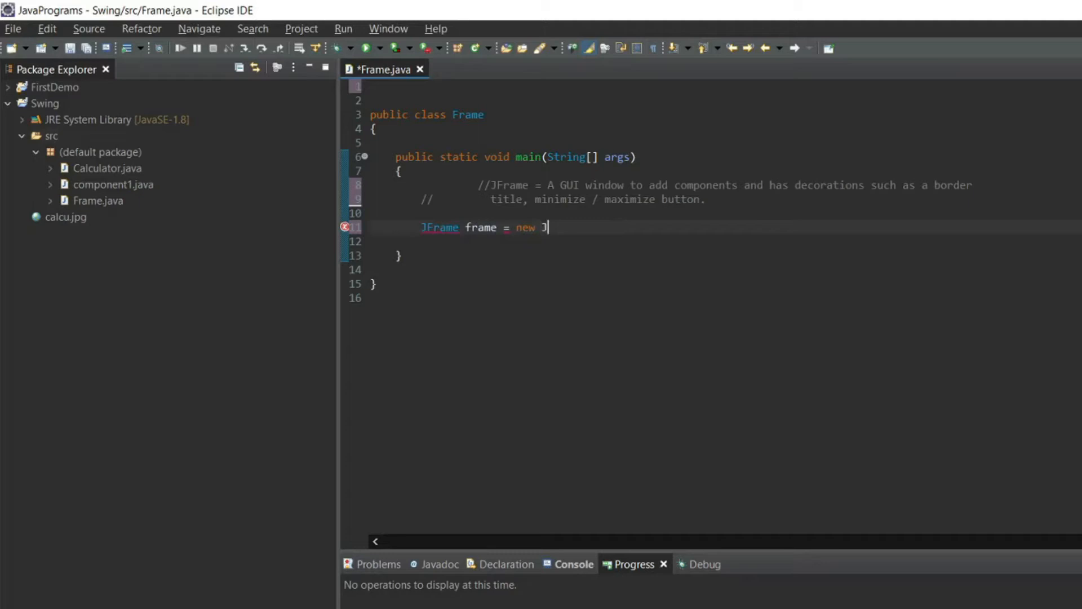
text(Frame(); // this)
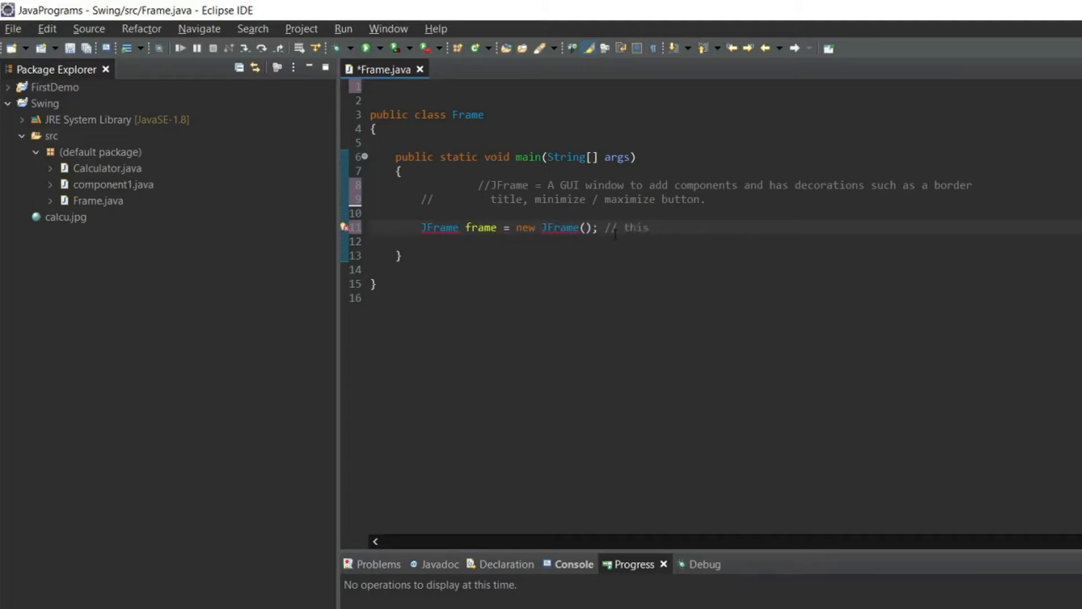
text(creates a Instance of frame)
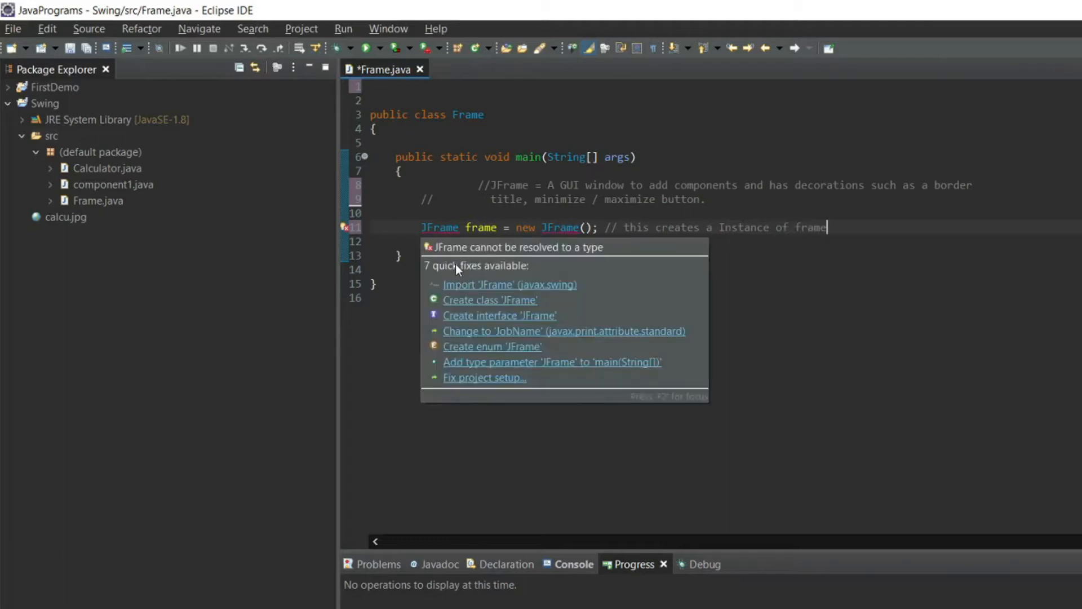
mouse_move(458, 269)
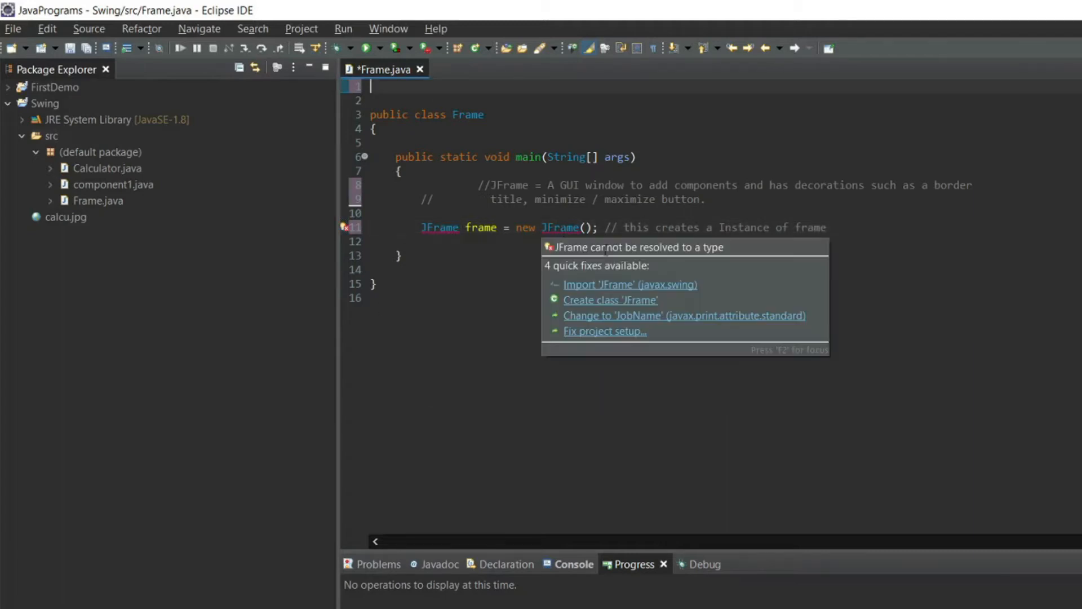
click(629, 284)
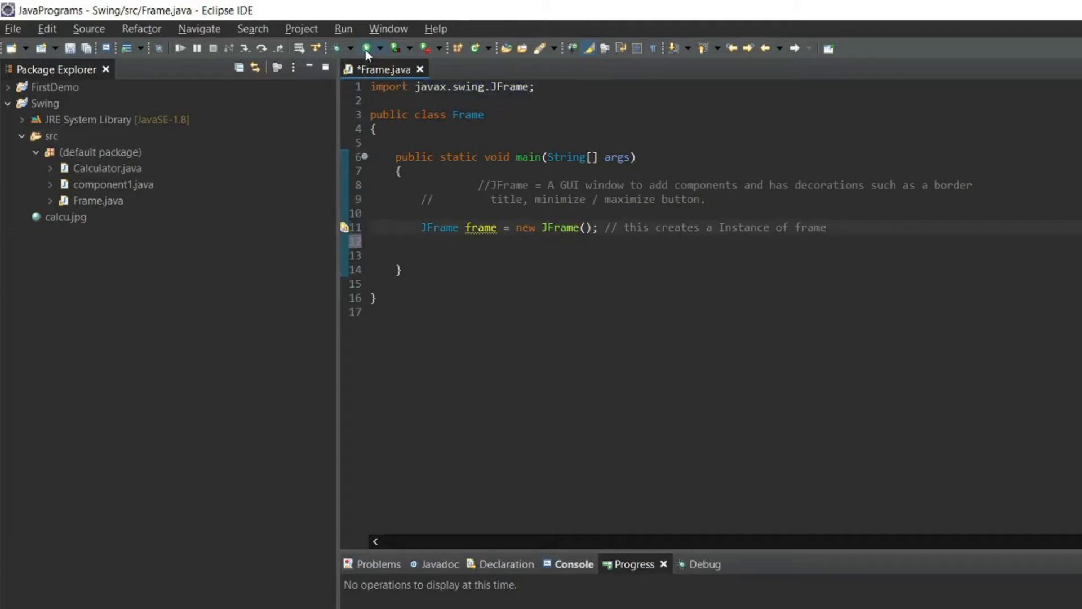
Step: Save, add frame.setVisible(true), and run Frame.java, confirming save and launch
click(347, 48)
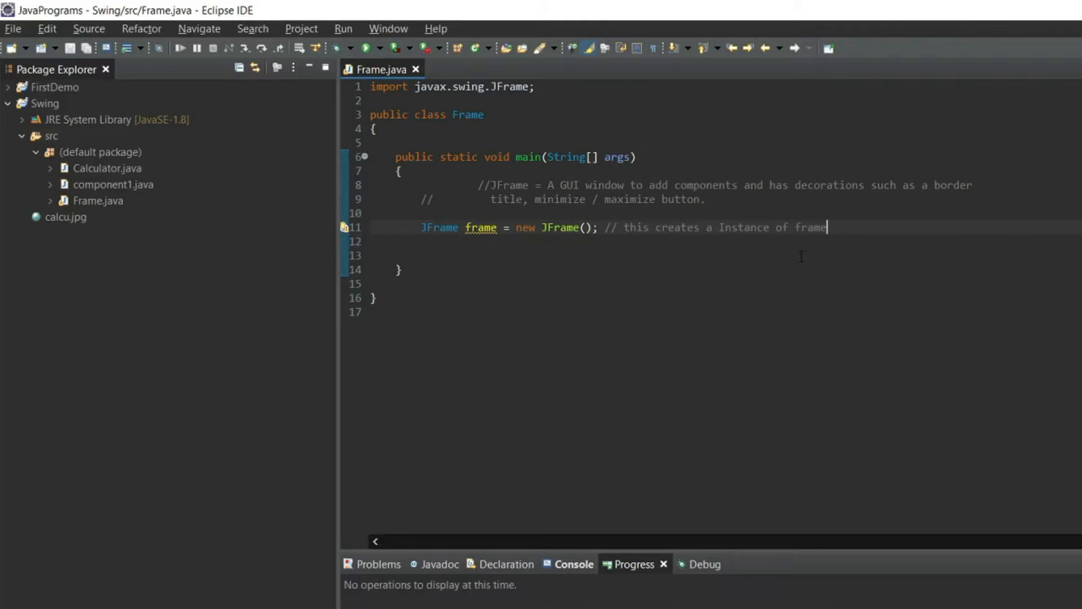
key(enter)
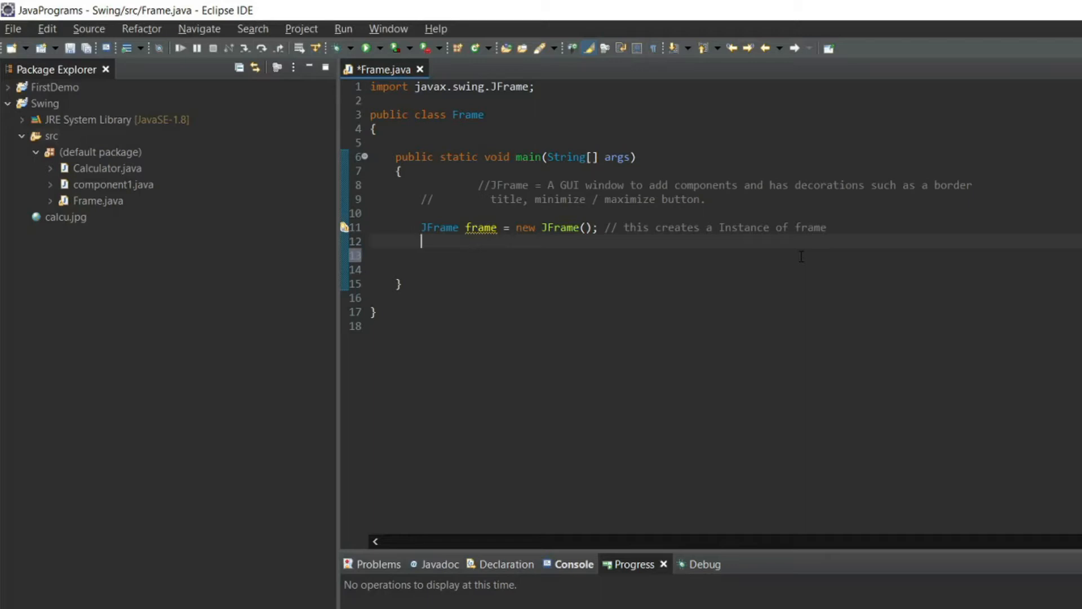
text(frame)
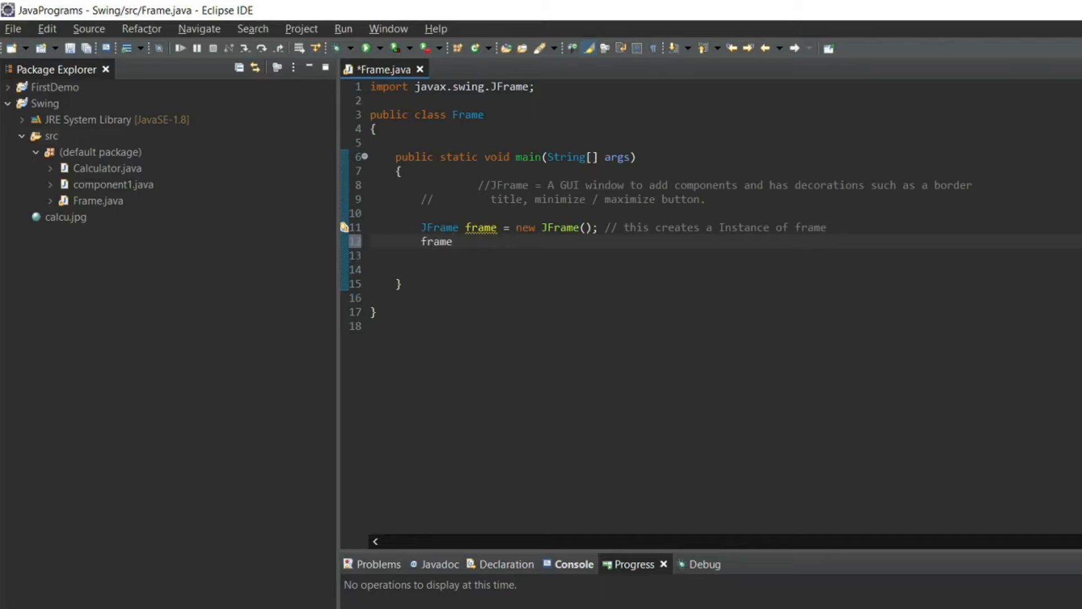
text(.set)
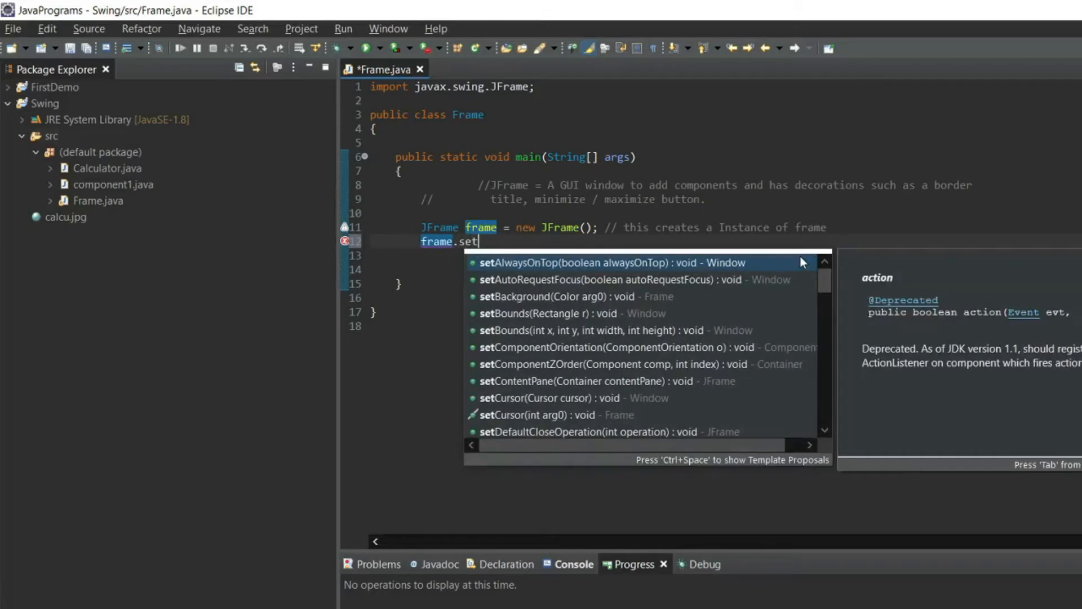
text(V)
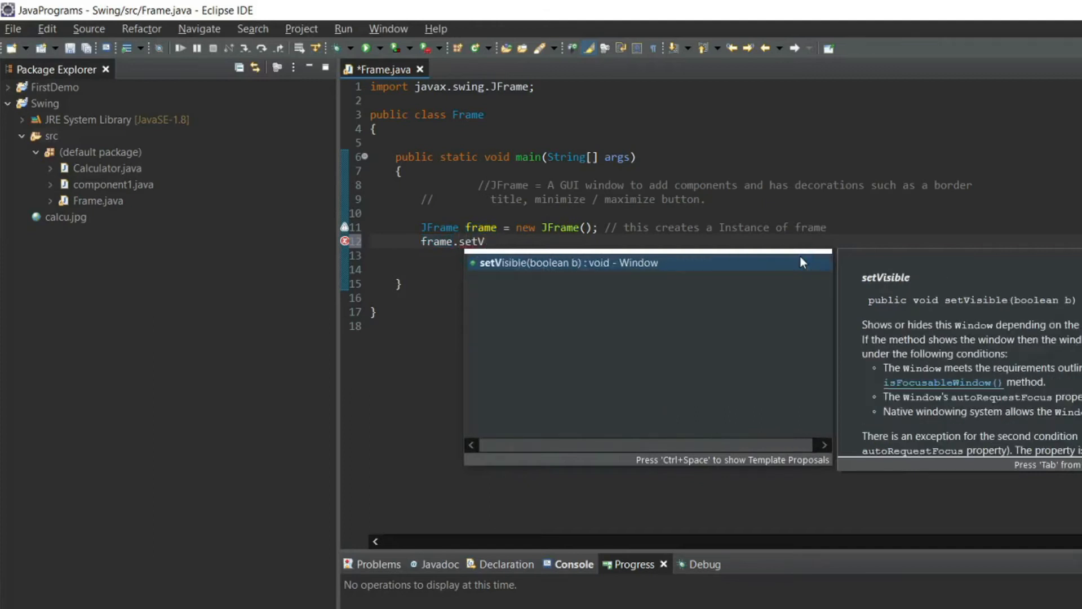
key(Escape)
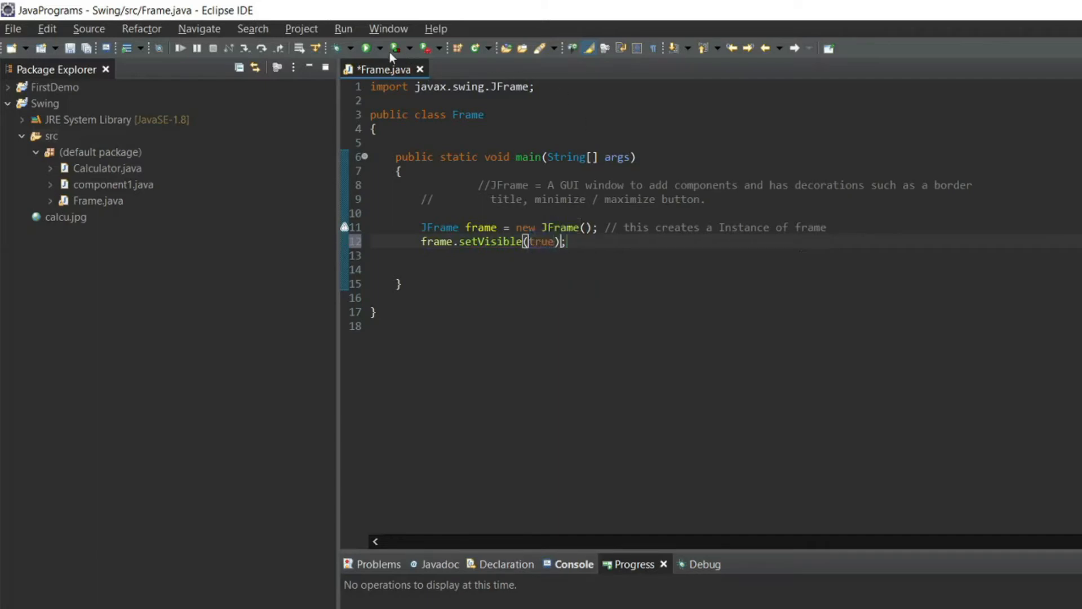
click(372, 47)
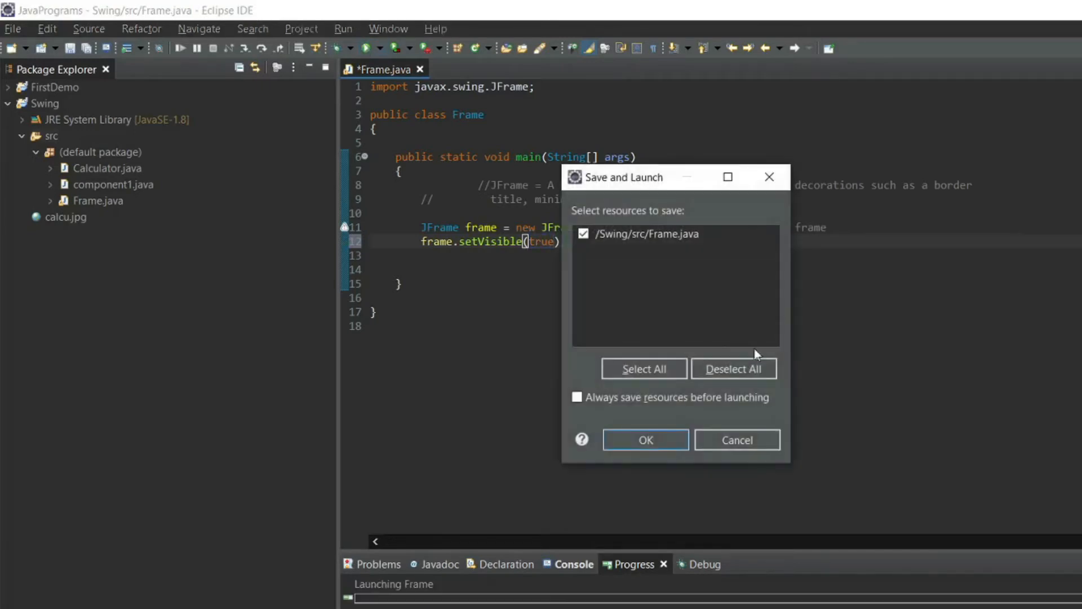
click(644, 440)
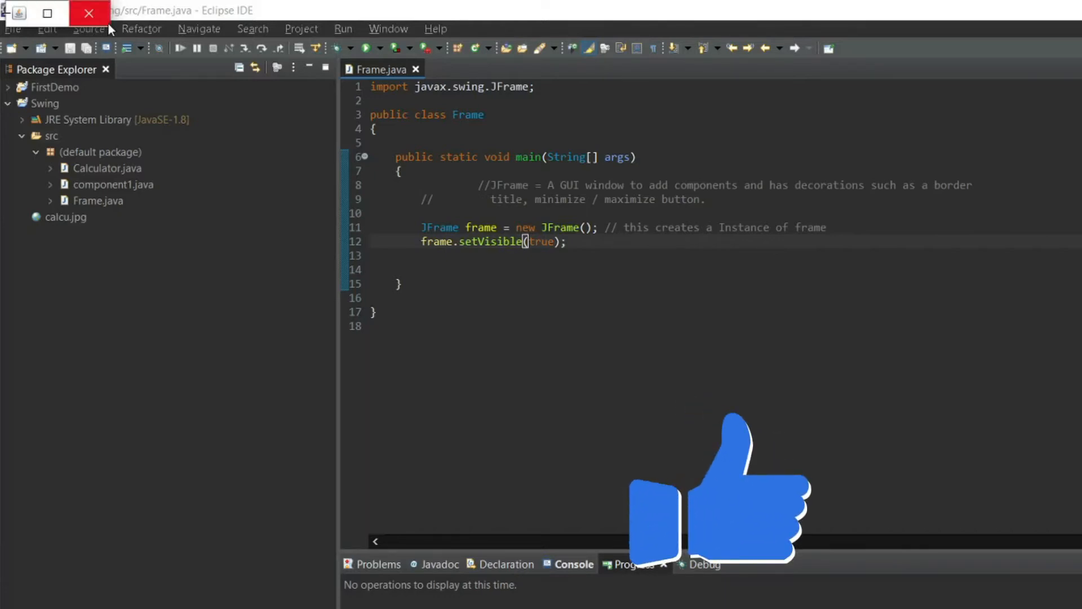
Step: Add frame.setSize(400,400) before setVisible, save, and run the program
key(Enter)
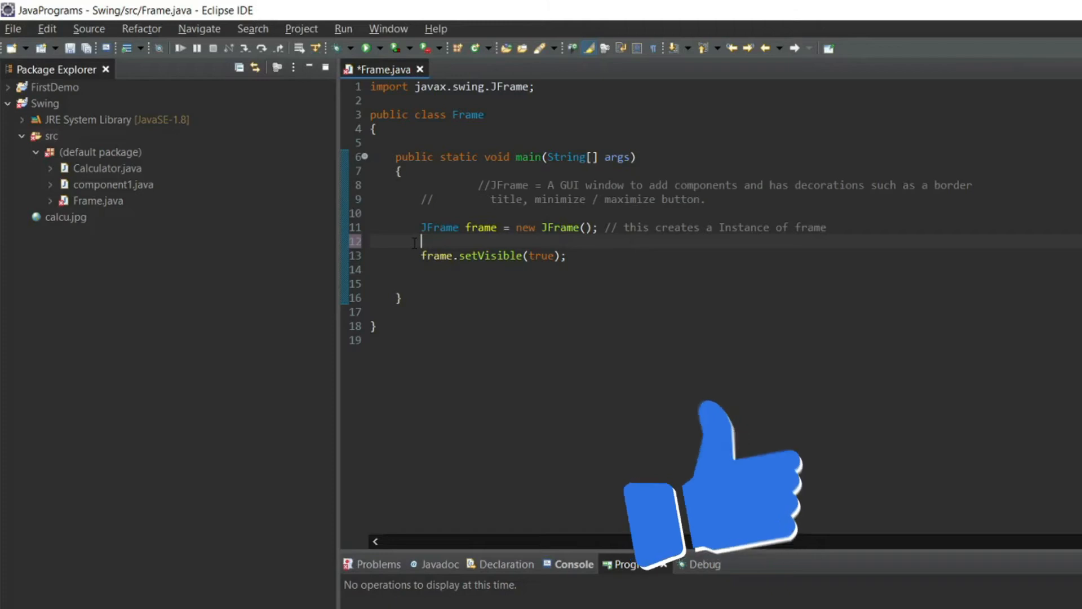
text(frame.)
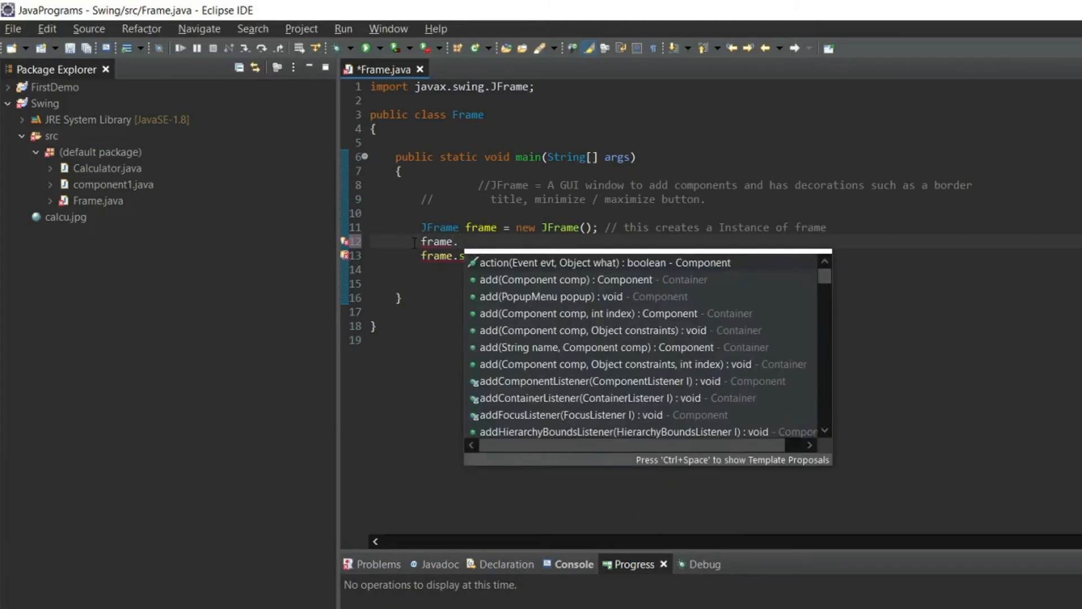
text(set)
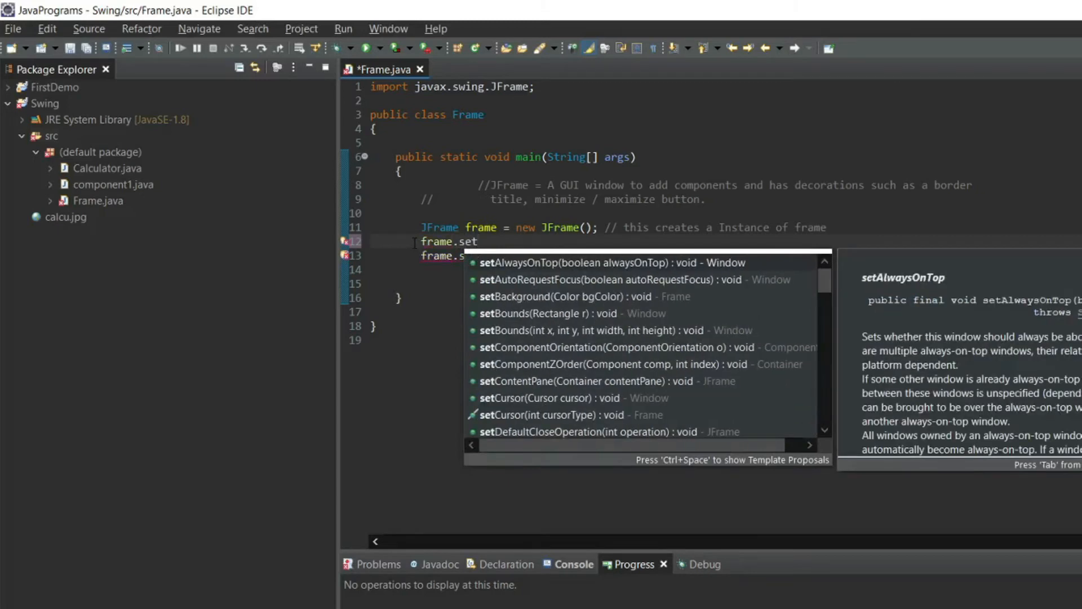
text(Size(null);)
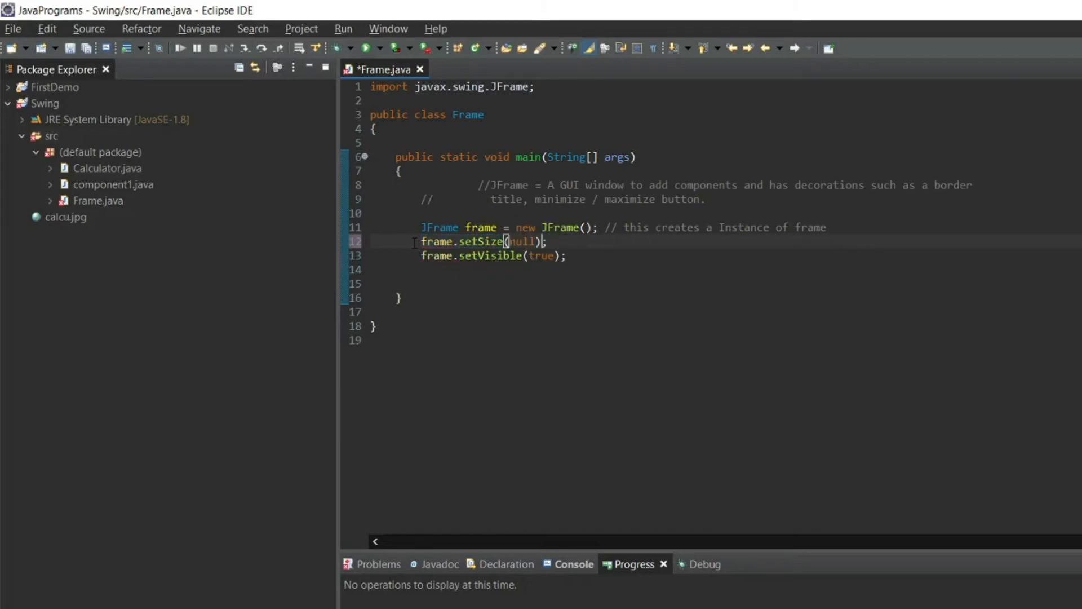
key(BackSpace)
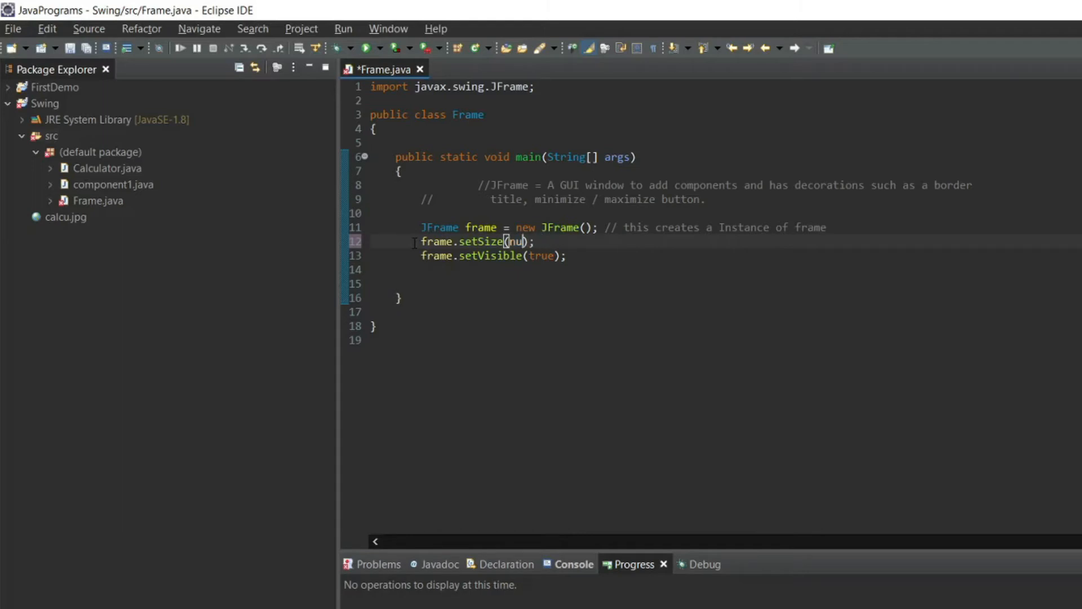
text(400)
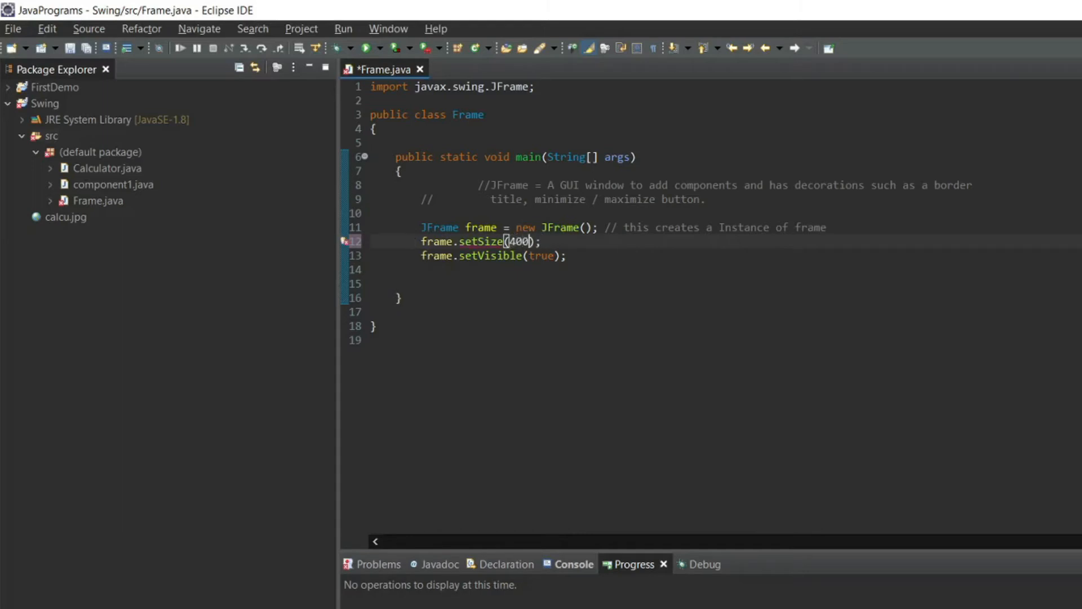
text(,400)
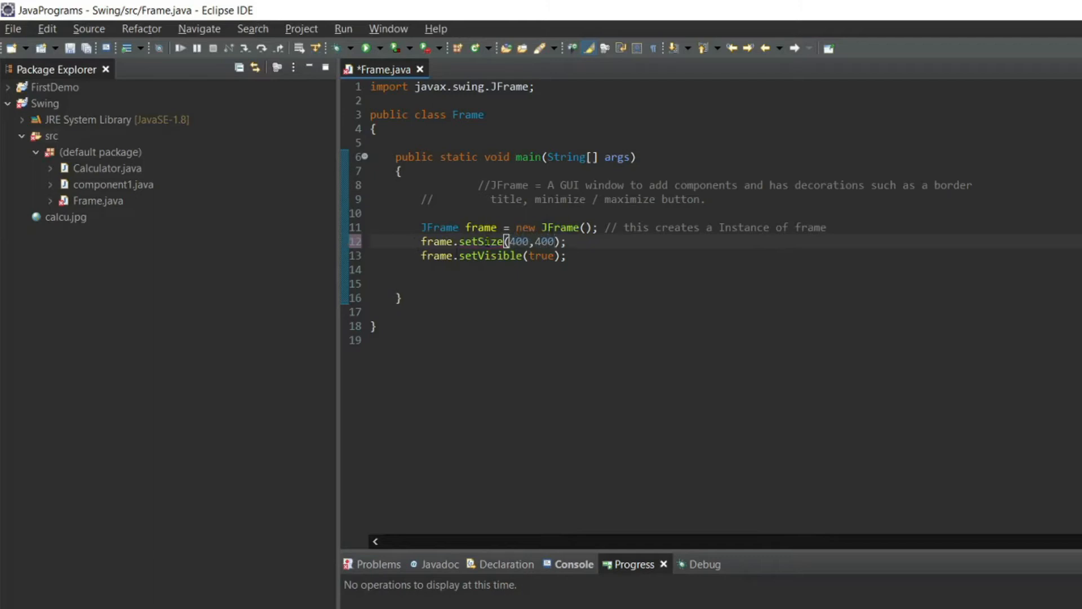
key(ctrl+s)
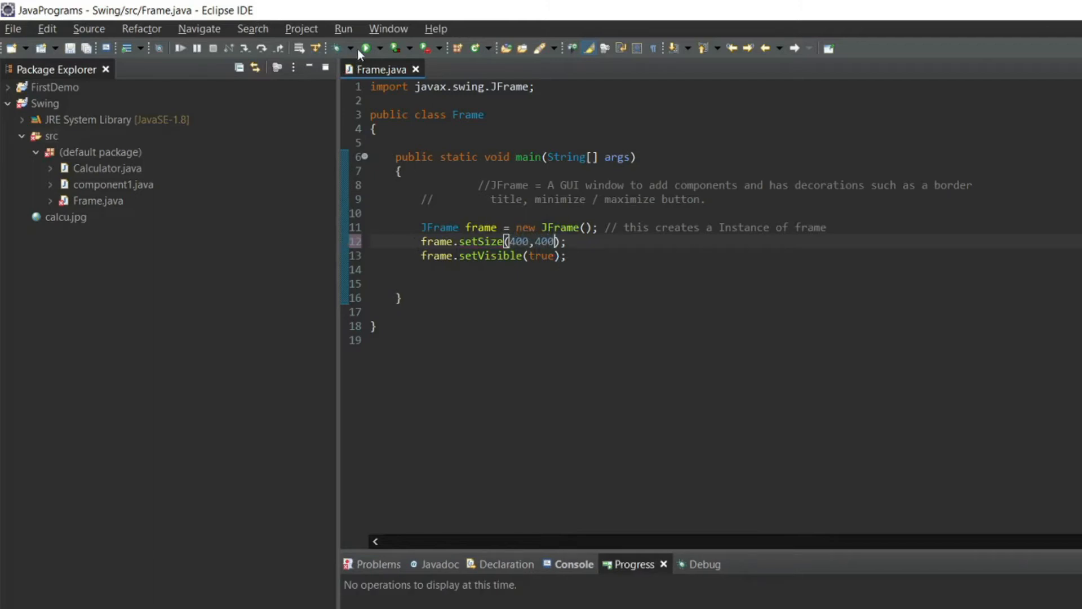
click(372, 47)
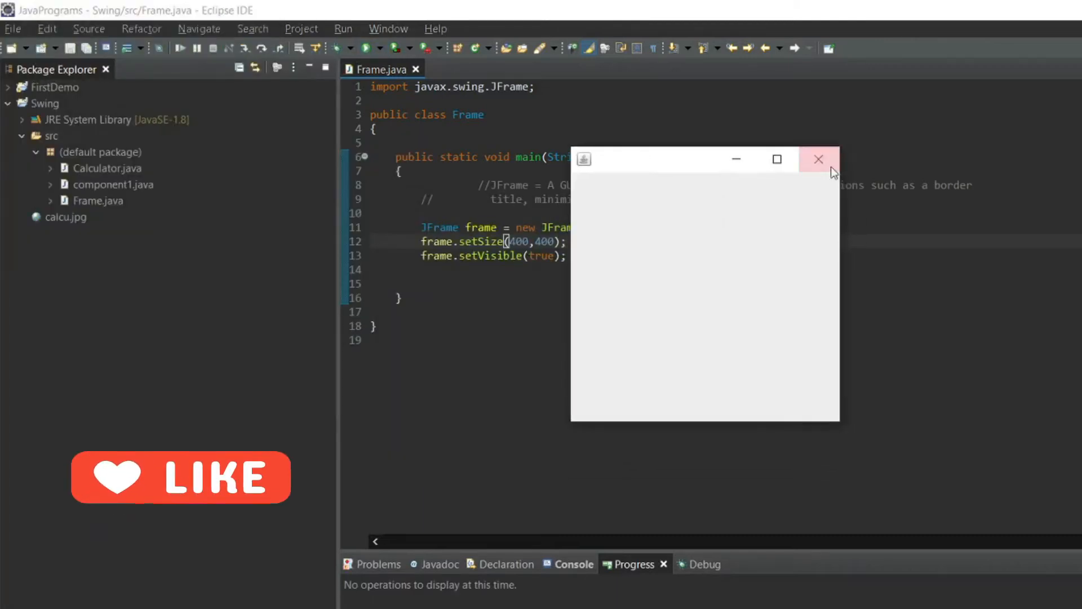
mouse_move(769, 196)
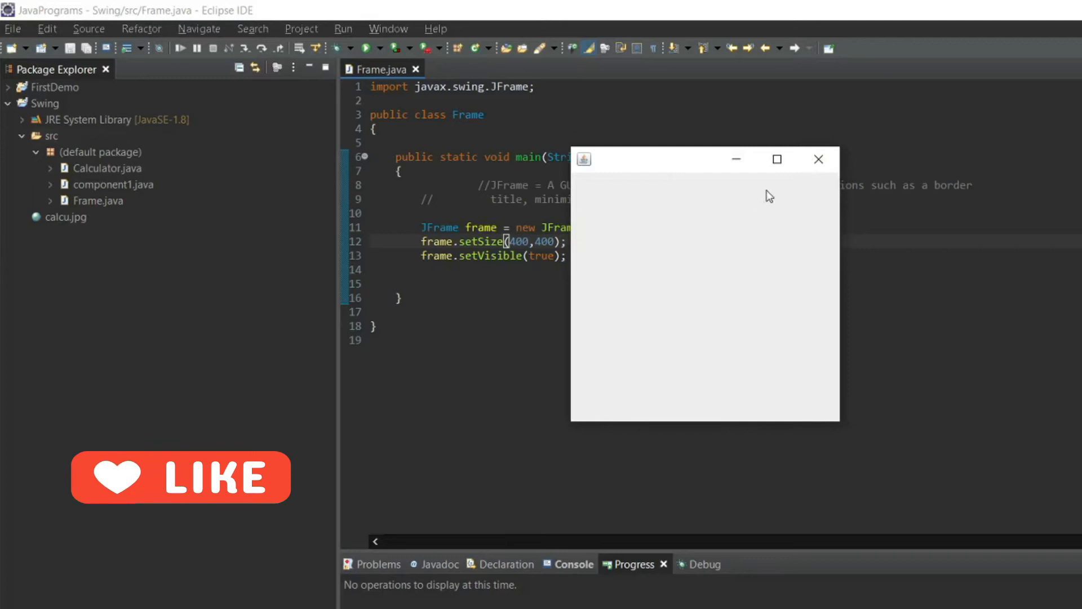
mouse_move(795, 7)
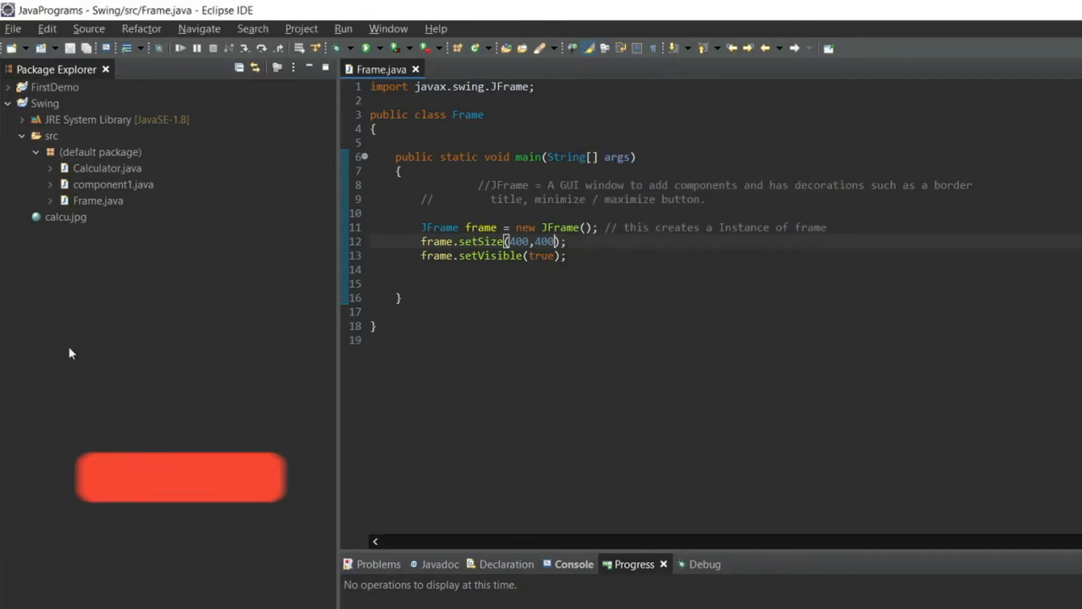
Step: Run the program again to show the empty window
click(370, 47)
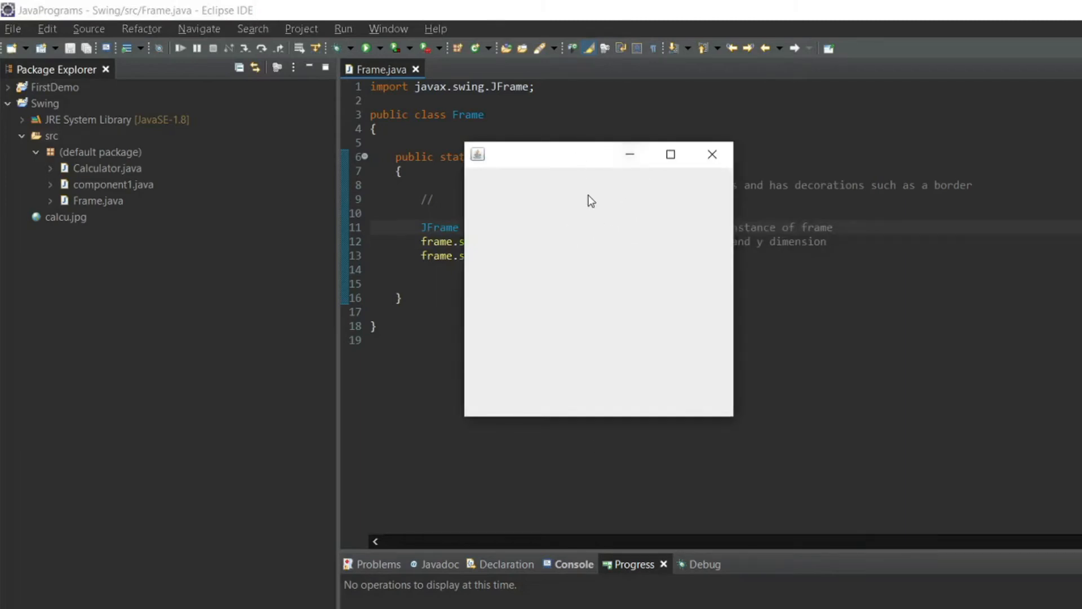
mouse_move(523, 281)
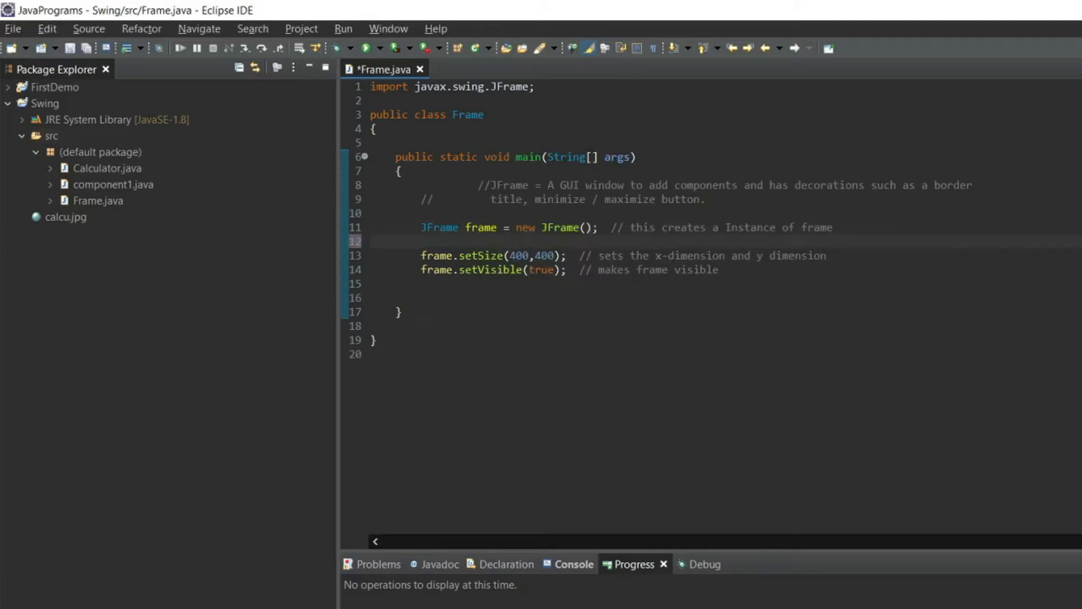
Step: Add frame.setResizable(false) with a comment about preventing resizing
text(fra)
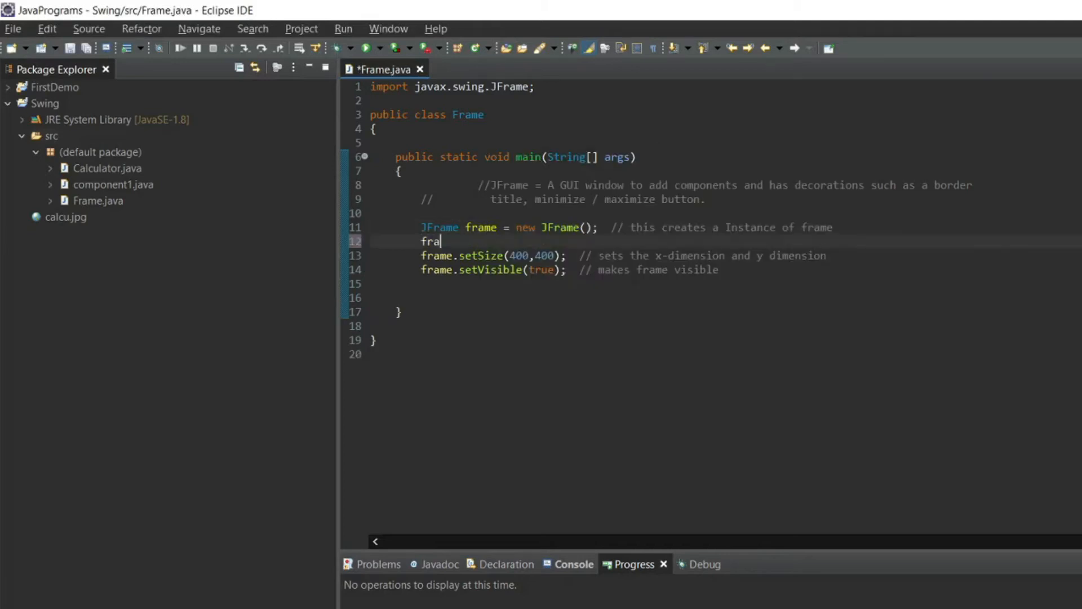
text(me.)
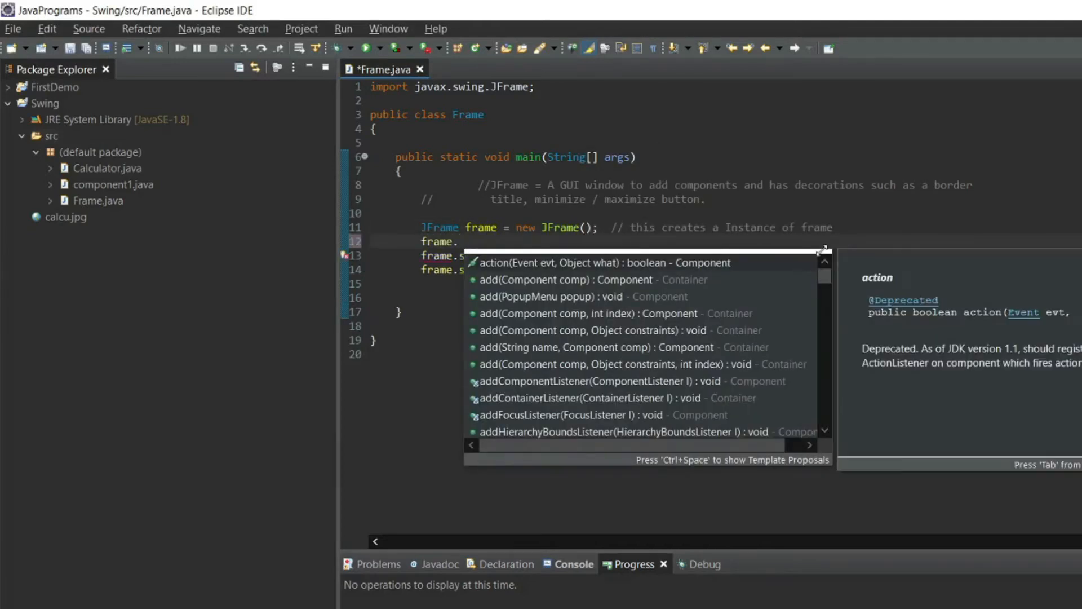
text(setRe)
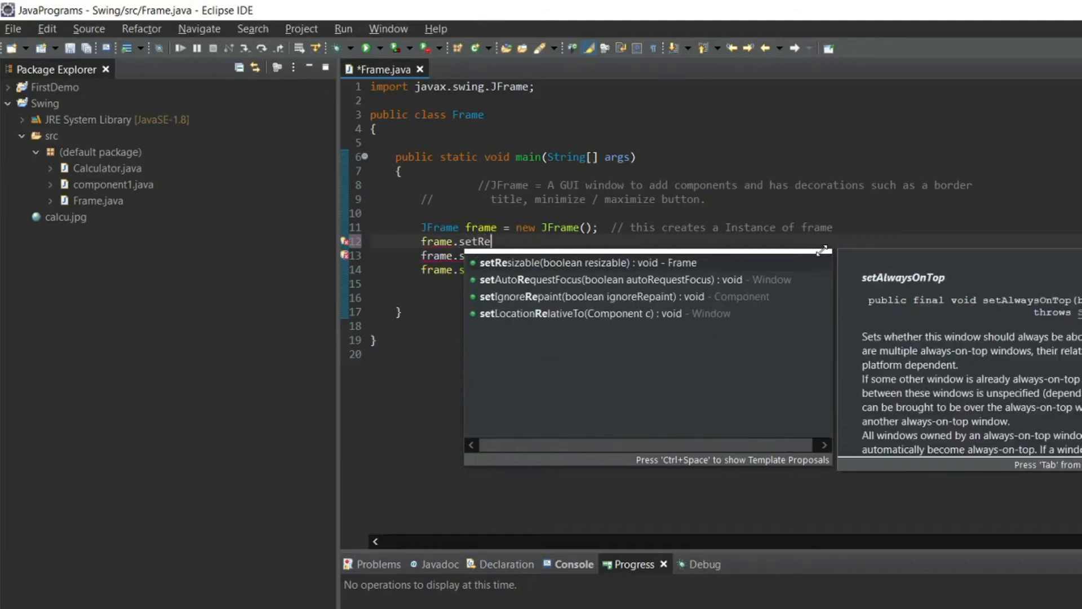
text(sizable(false);)
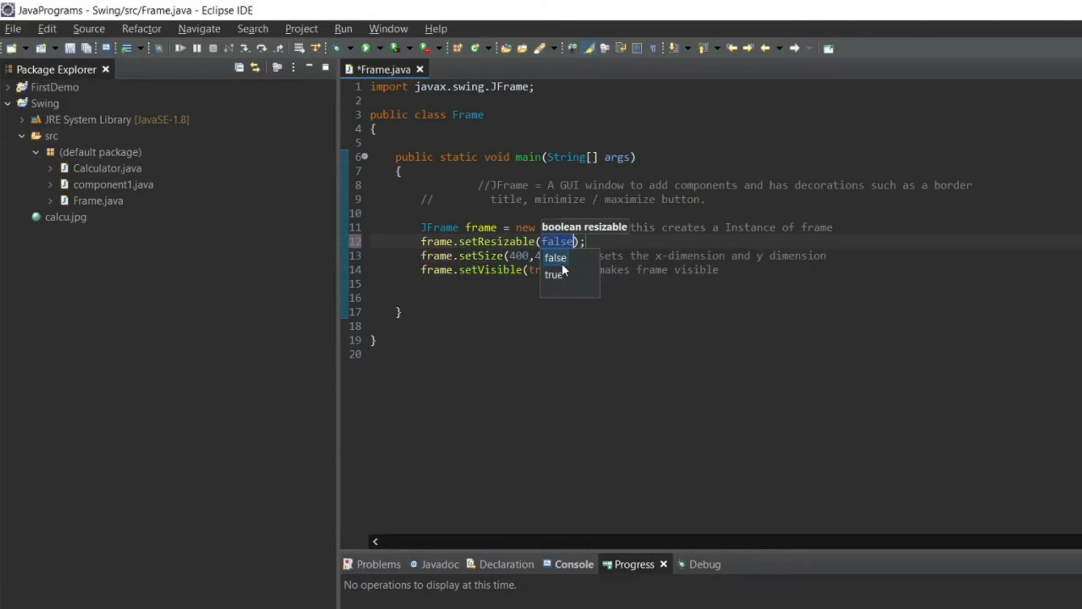
text(// this w)
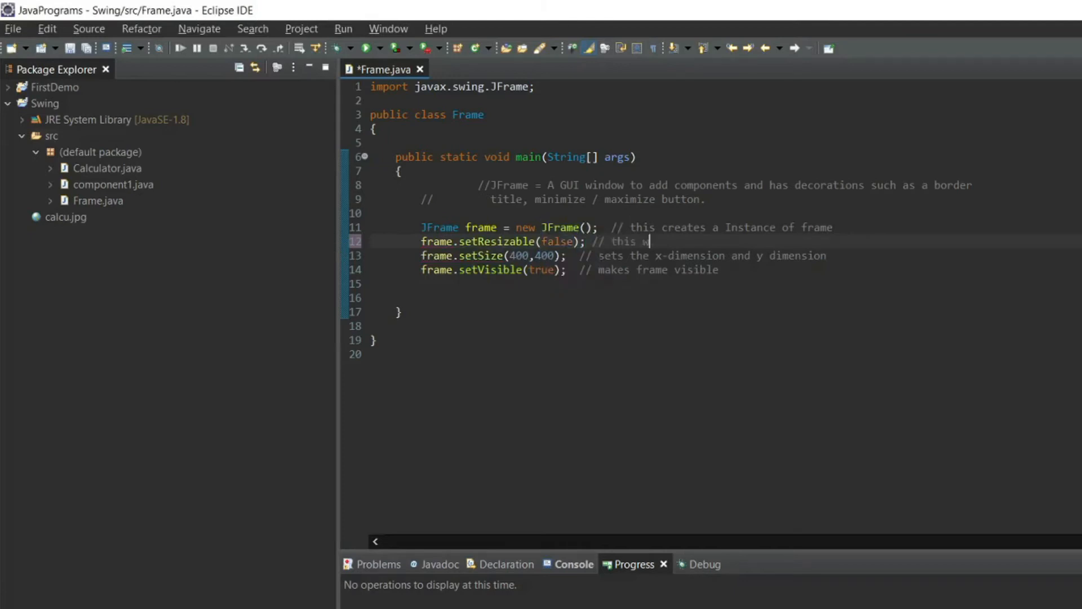
text(ill prevent your frame from bei)
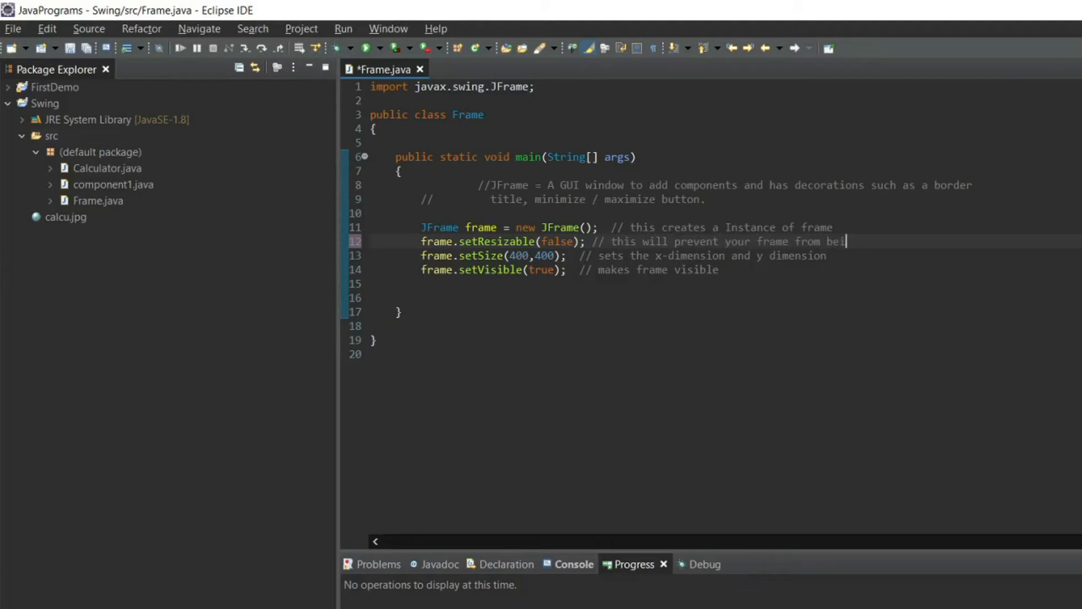
text(ng)
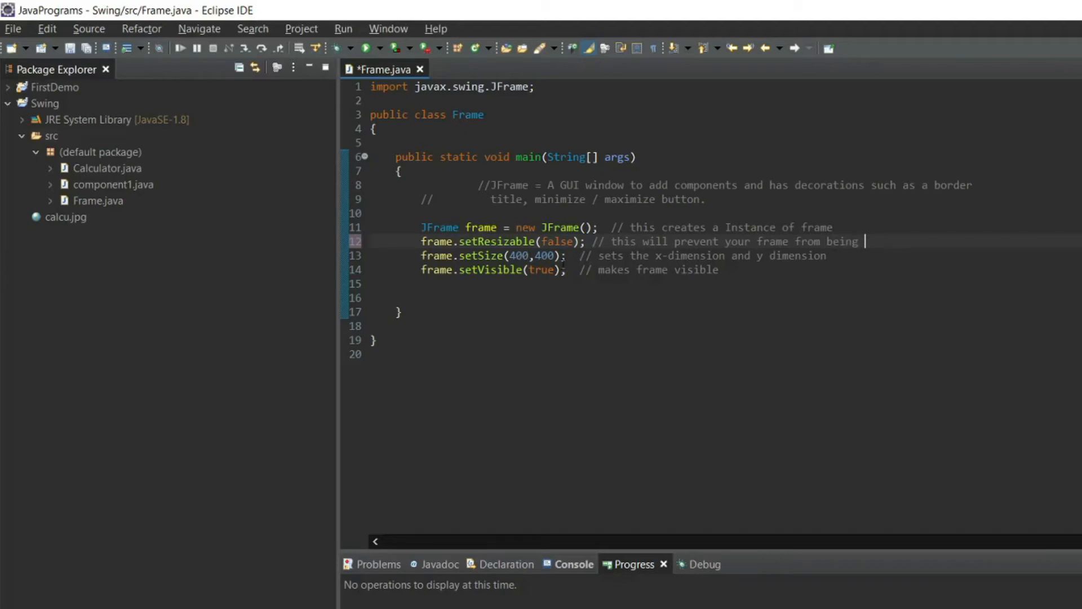
text(resized)
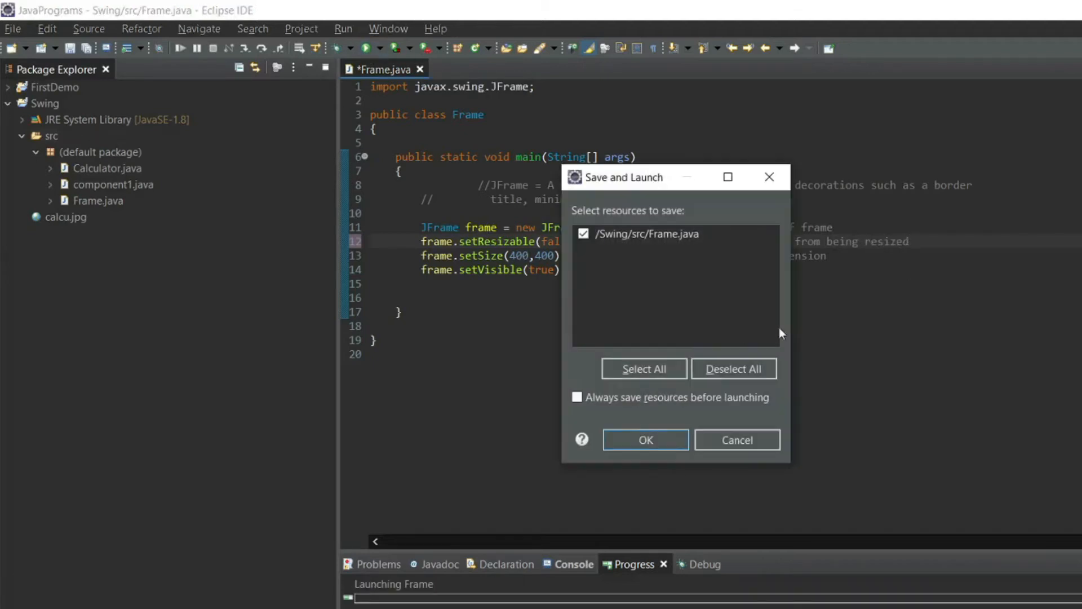
Step: Confirm save and launch, then close the fixed-size window
click(645, 440)
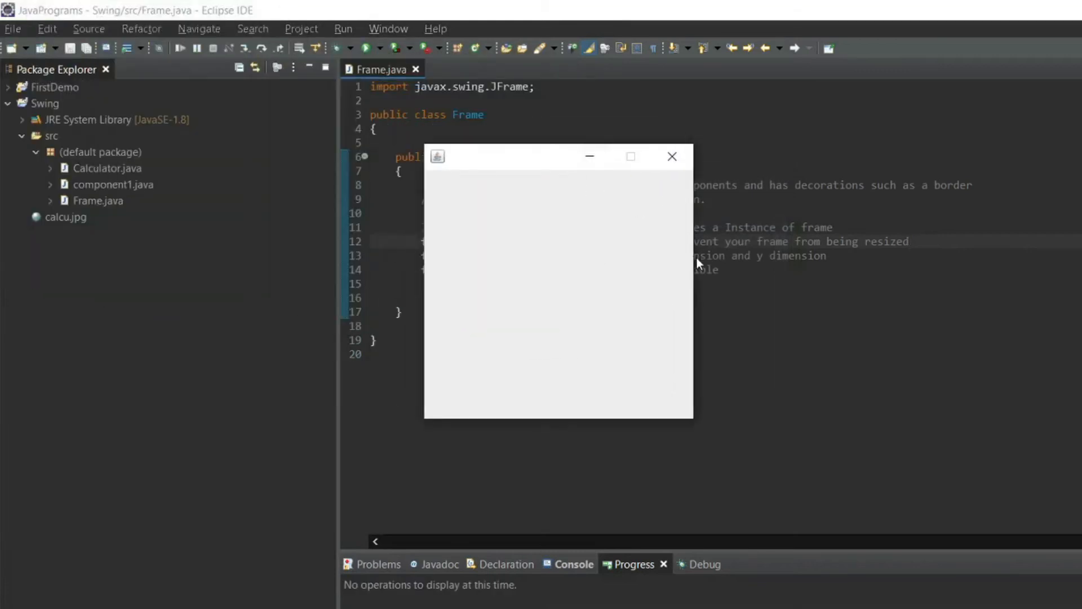
mouse_move(723, 431)
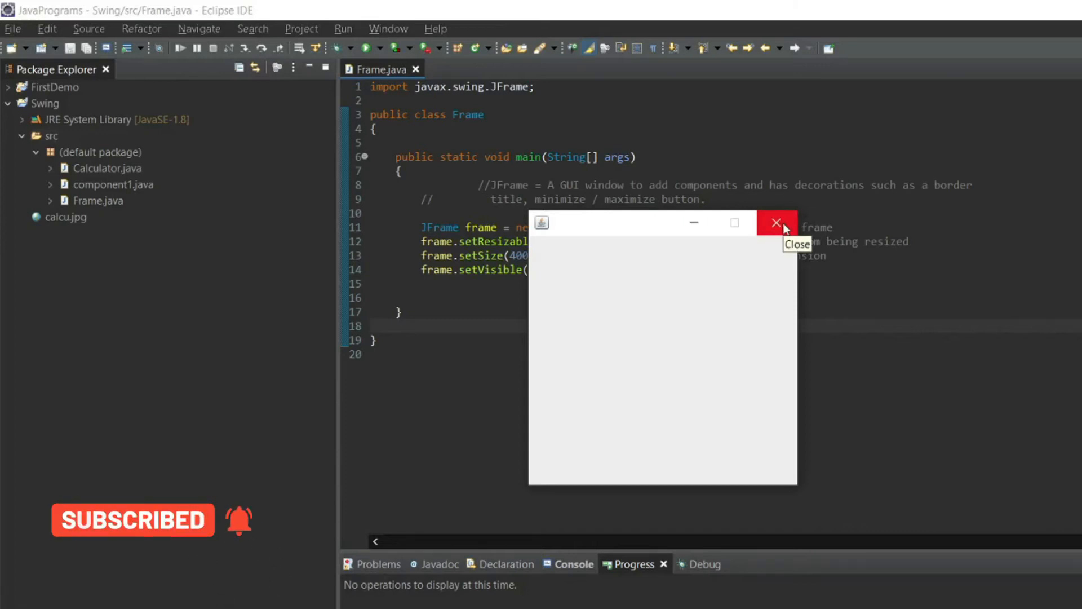
mouse_move(783, 229)
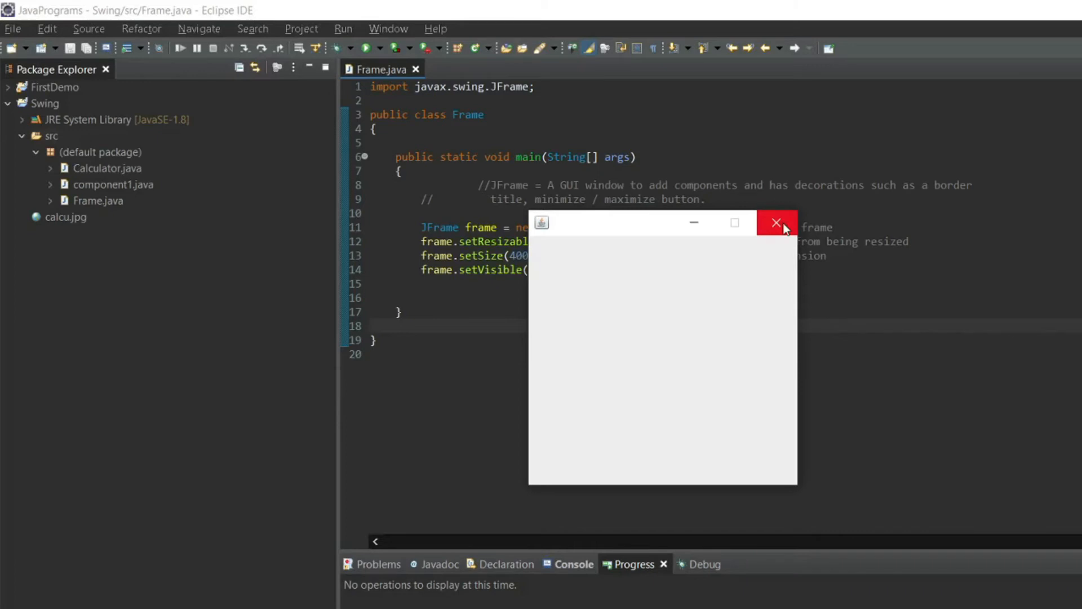
click(776, 222)
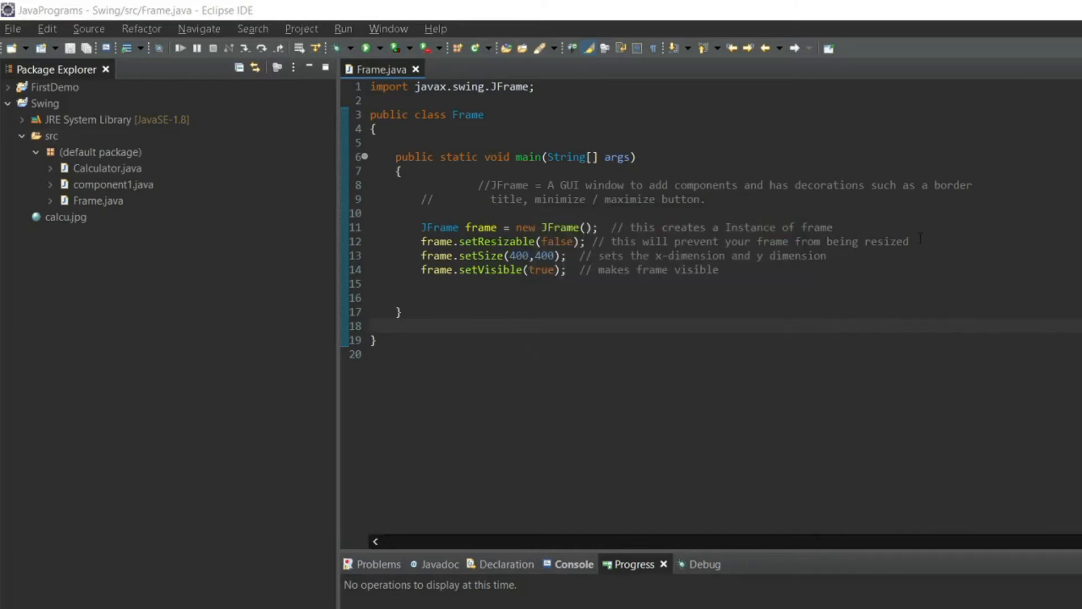
Step: Add frame.setDefaultCloseOperation(JFrame.EXIT_ON_CLOSE) commented 'this will exit out of application'
text(frame.)
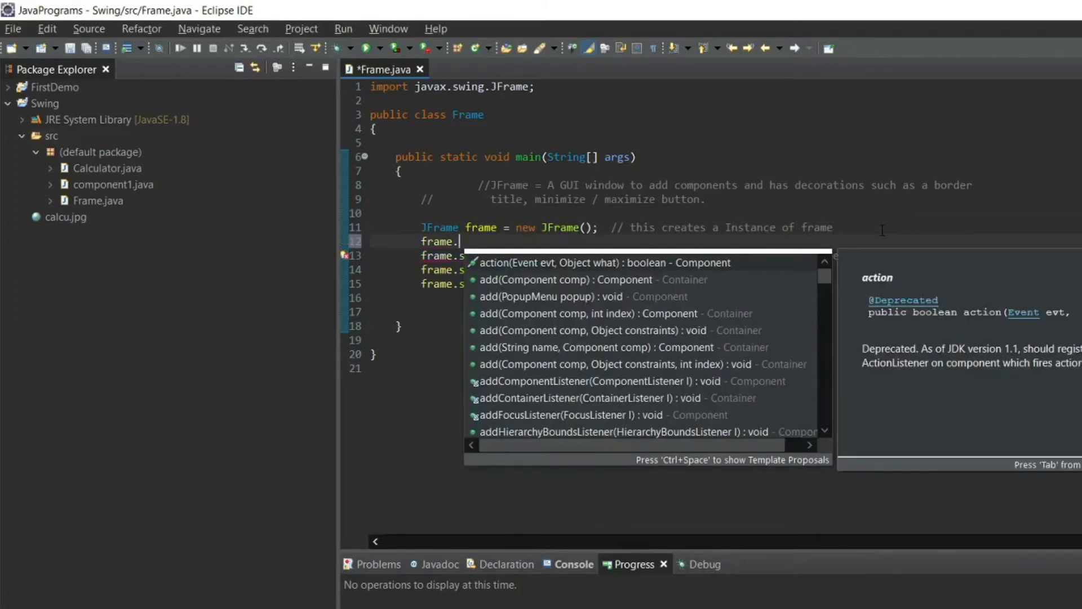
text(setDea)
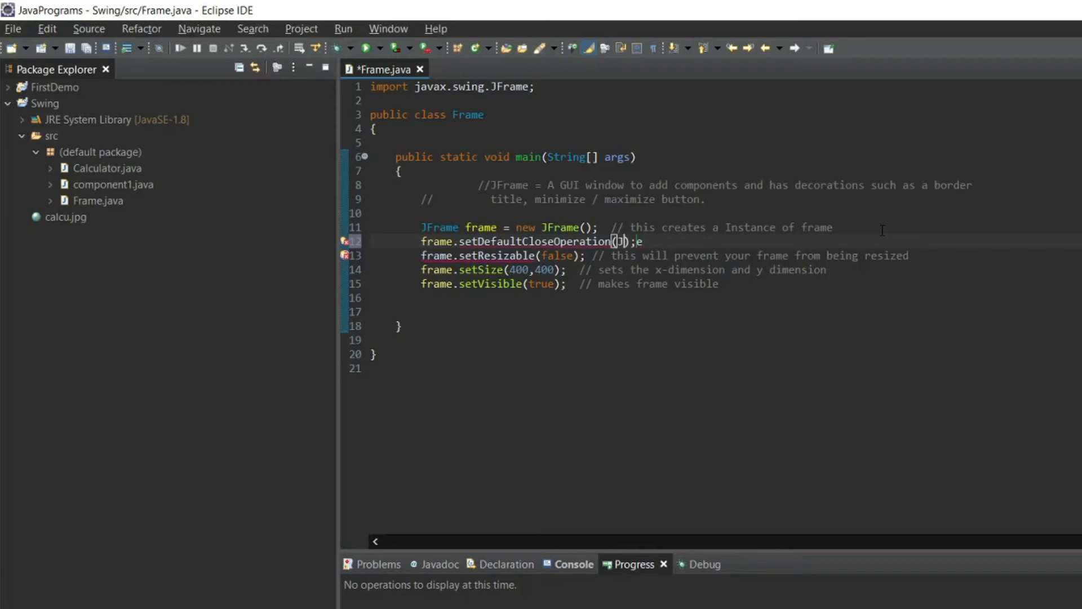
text(JFame.)
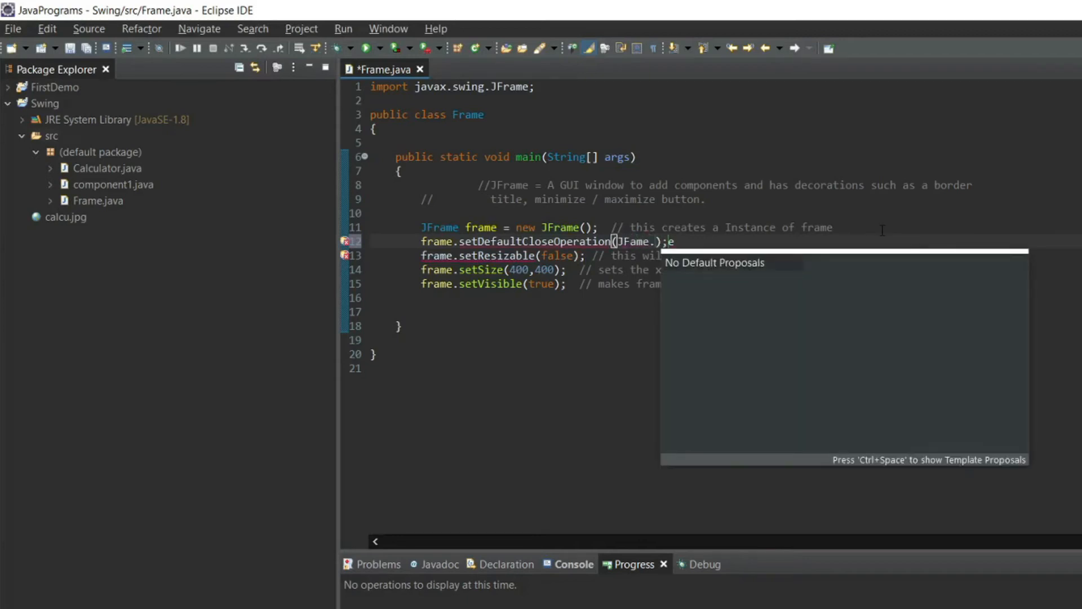
text(Exi)
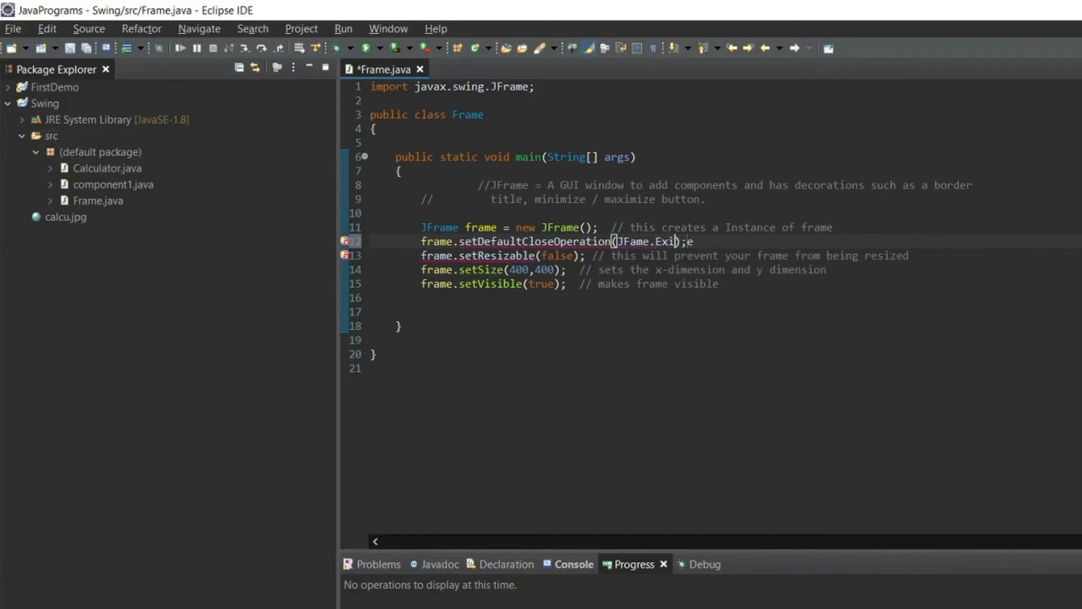
text(_ON_CLOSE);  //this will exit out of)
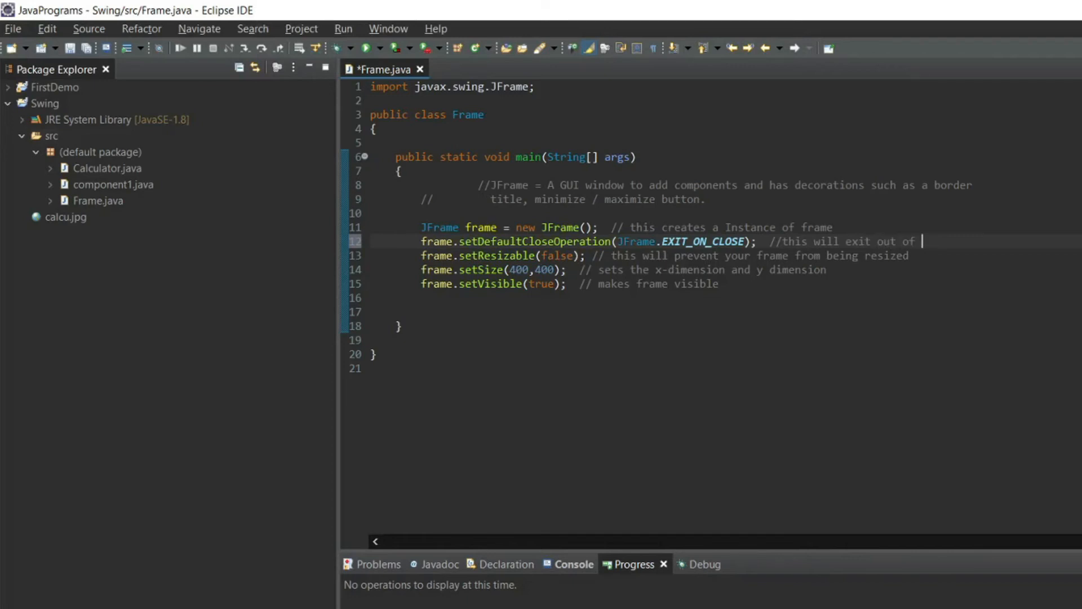
text(applicatio)
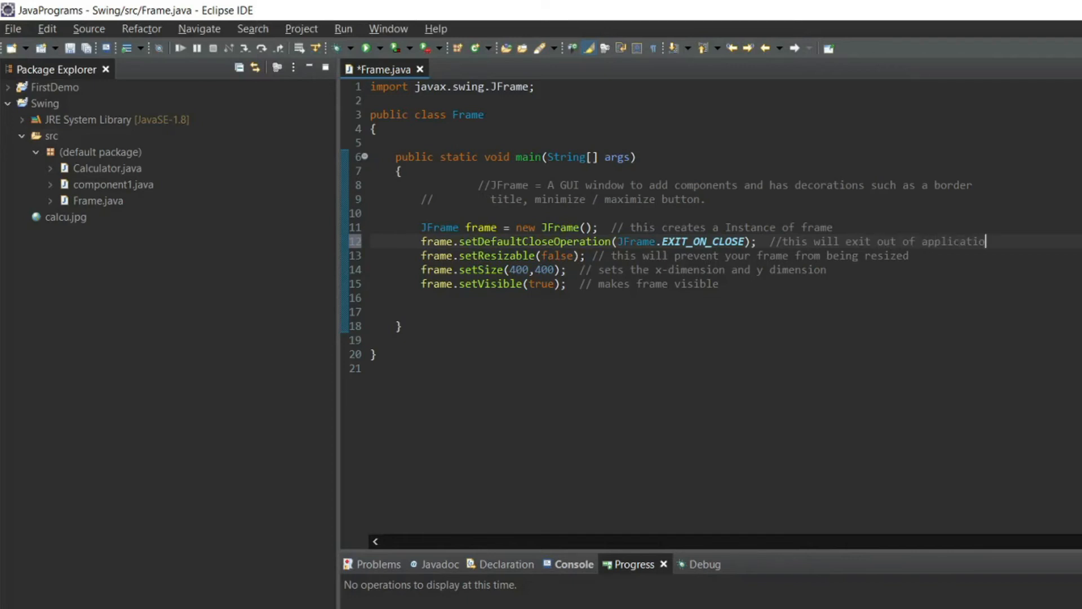
text(n)
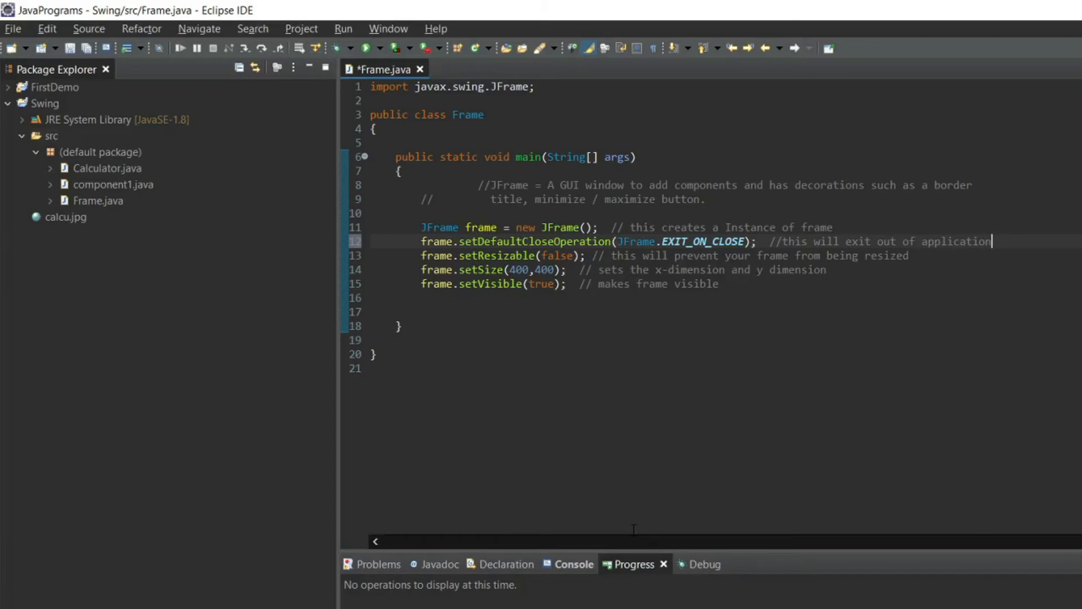
mouse_move(415, 206)
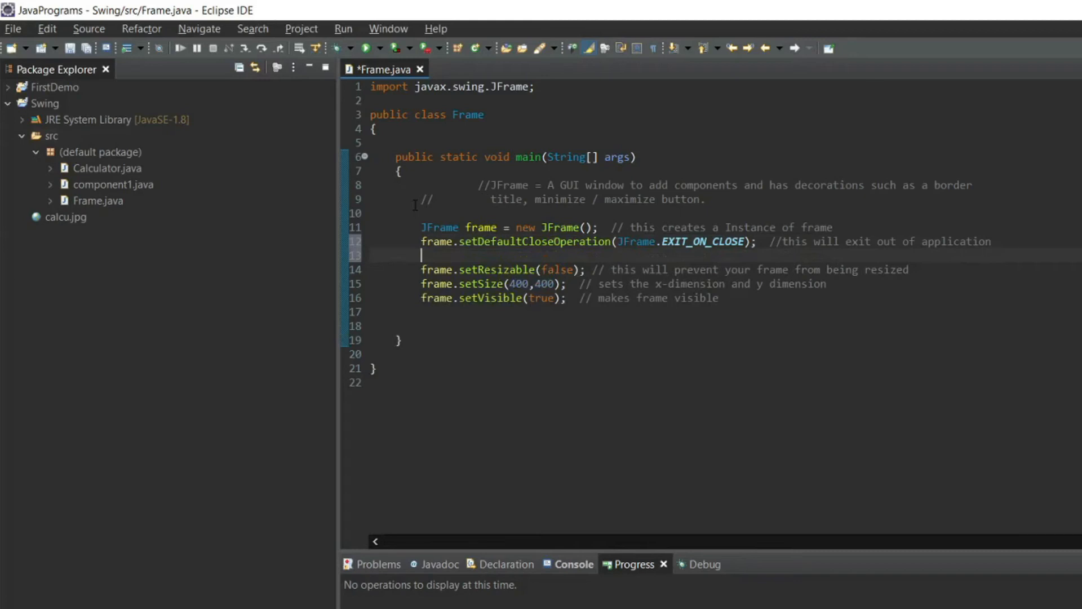
Step: Add frame.setTitle("MY FRAME") with a comment about setting the title
text(fram)
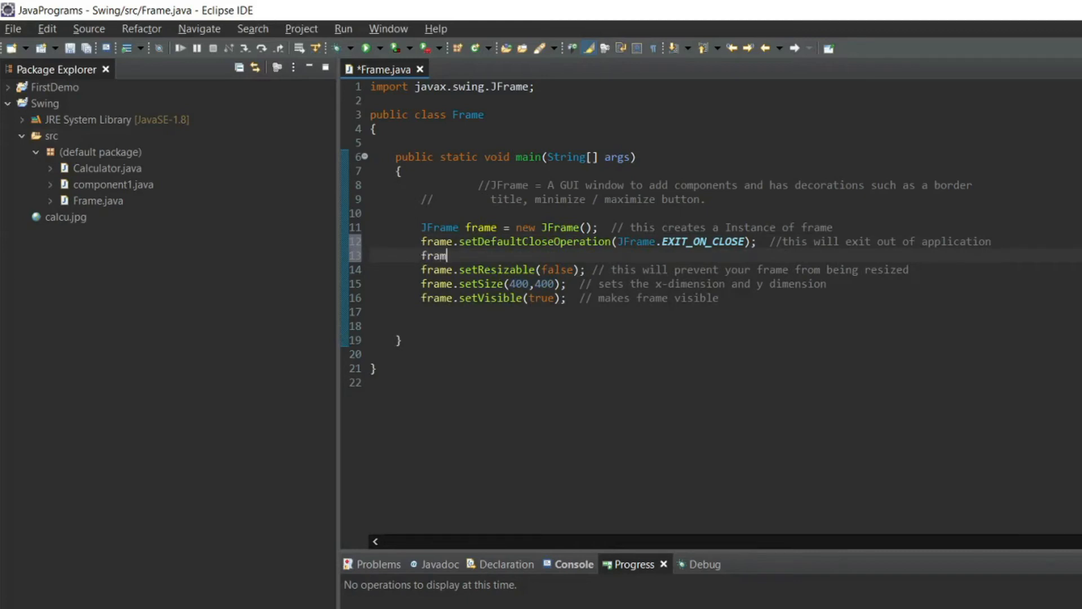
text(e.)
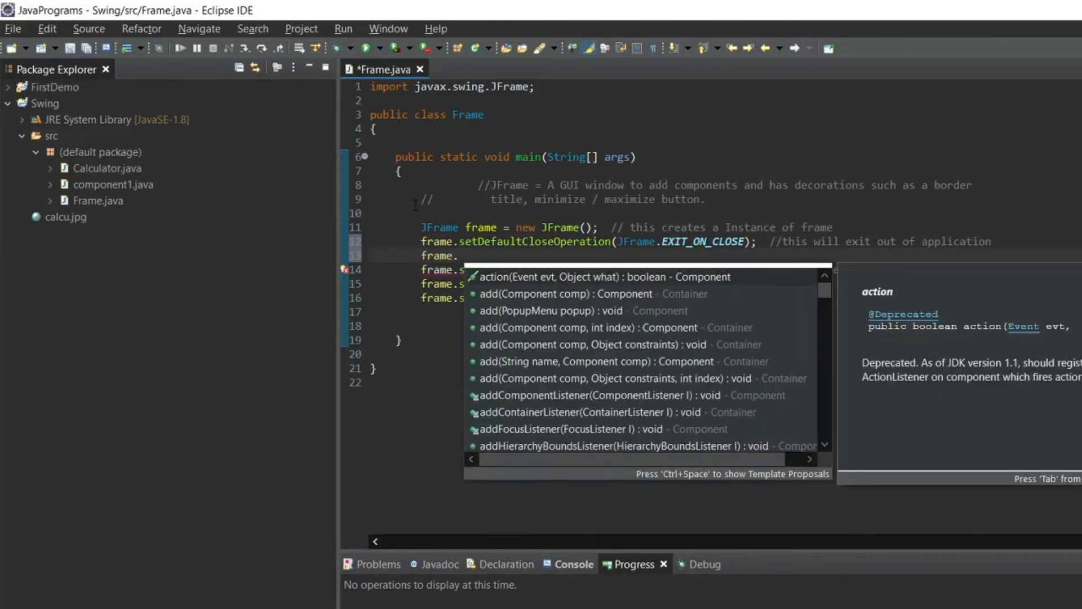
text(setT)
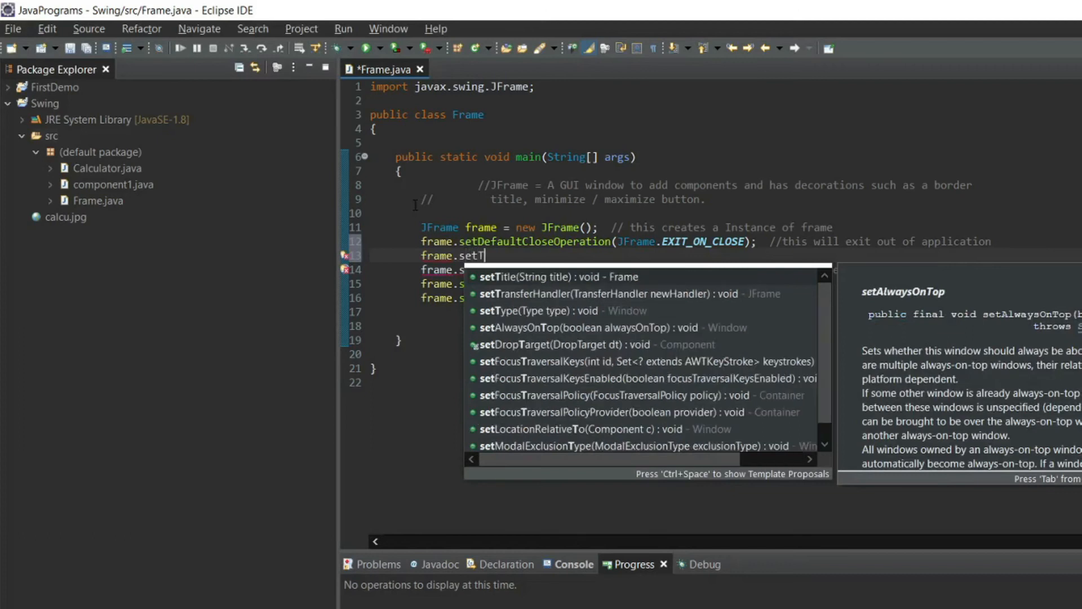
text(itle)
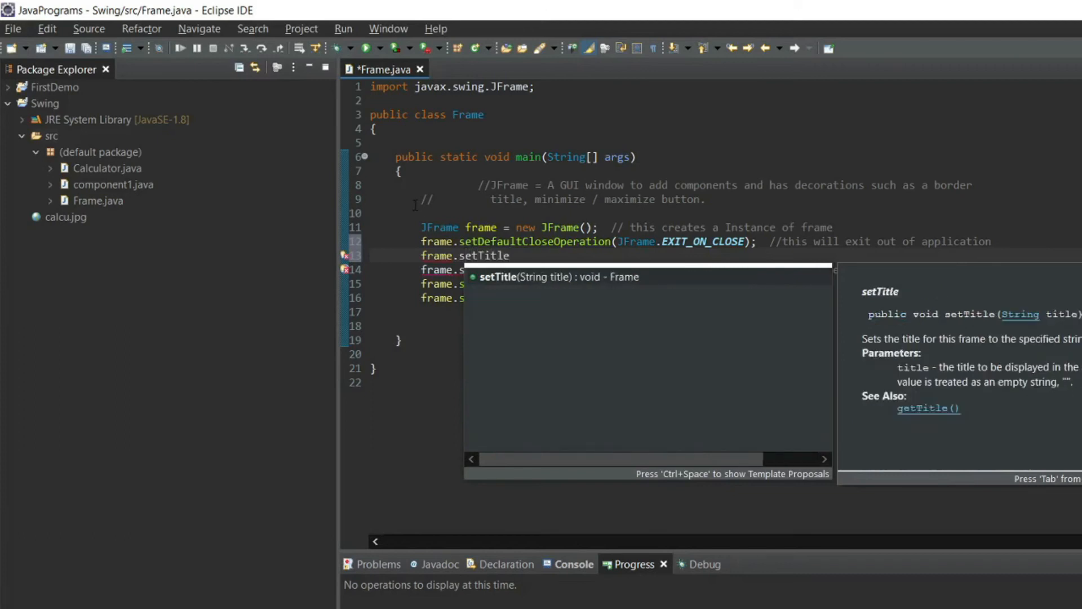
text((null);)
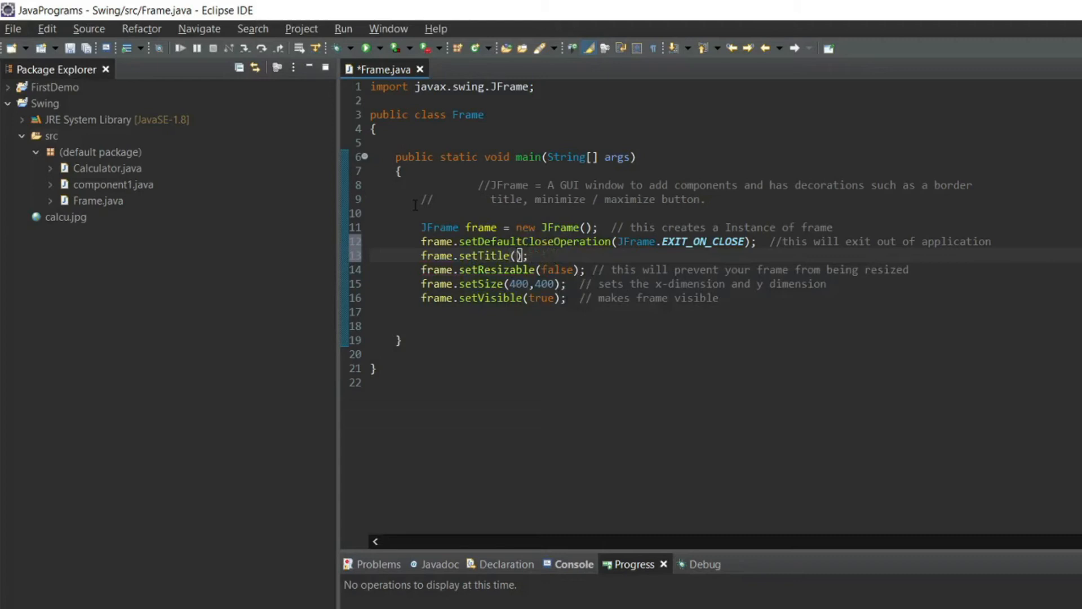
text(")
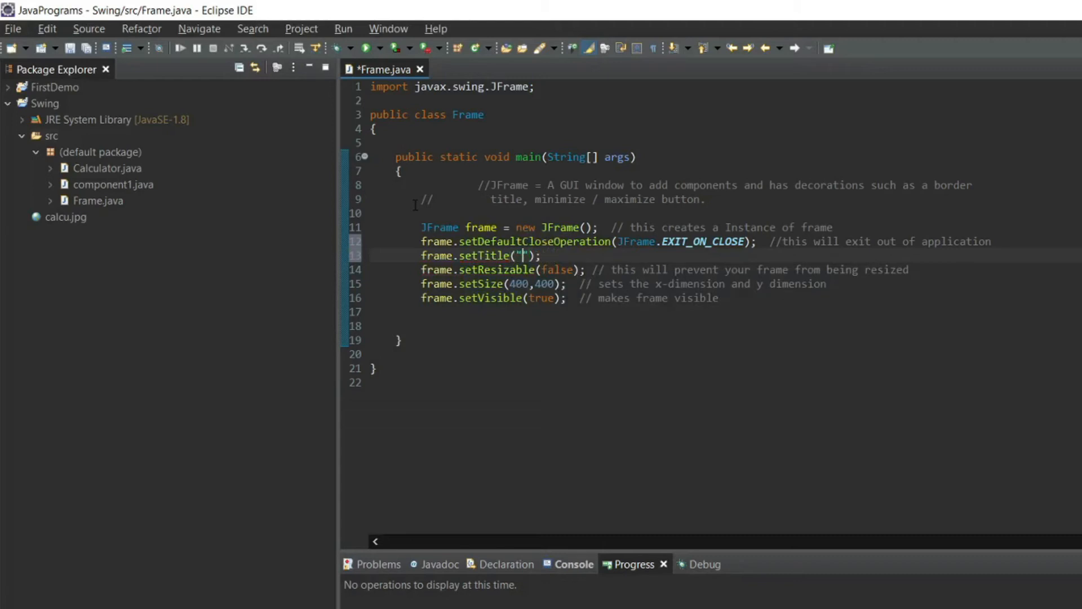
text(MY FRa)
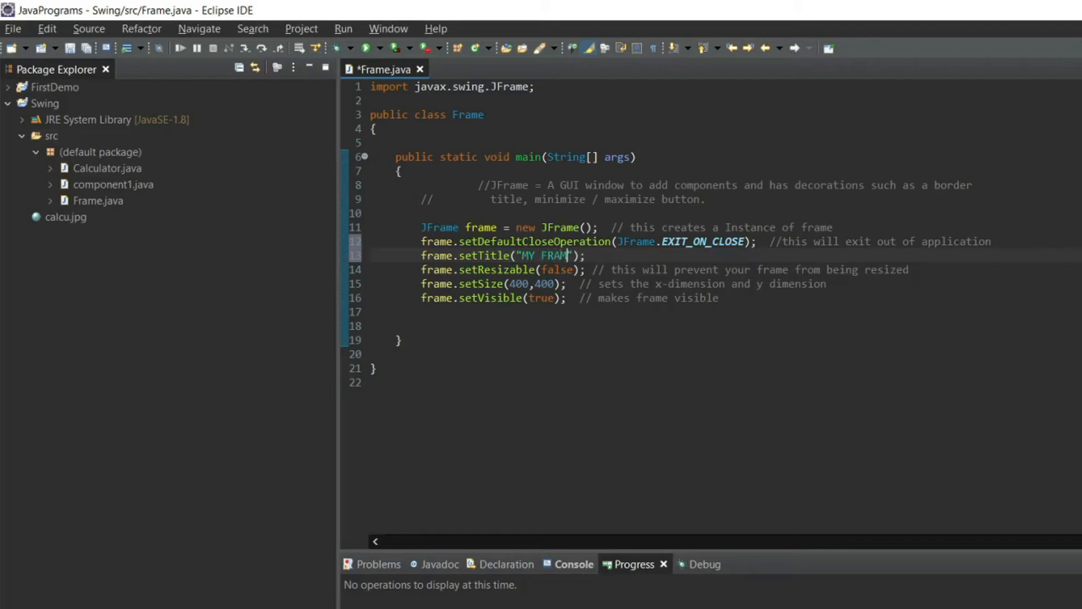
text(E");// this wi)
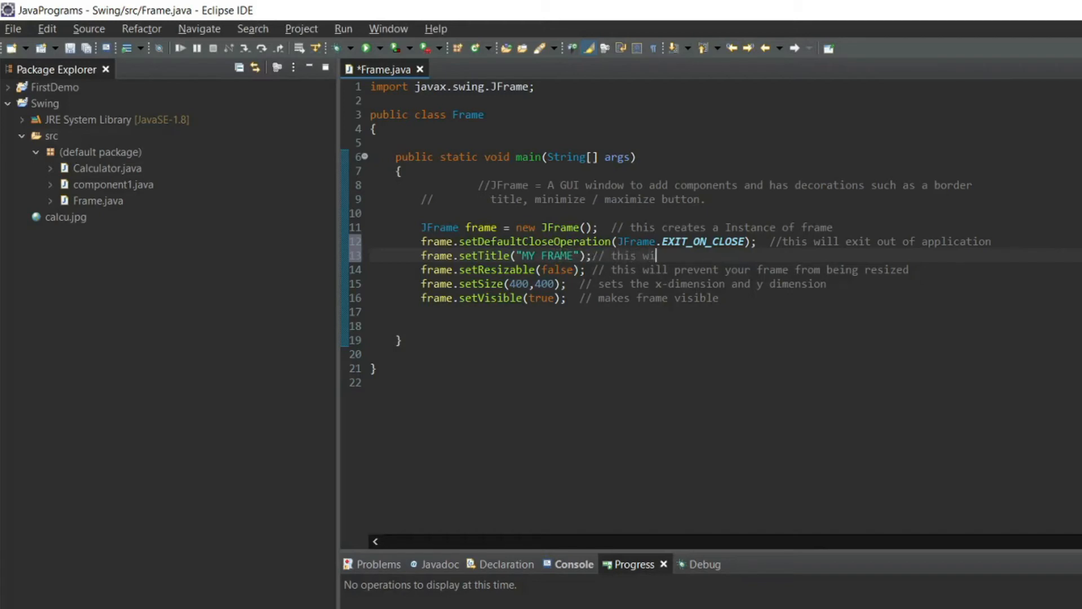
text(ll set your fame t)
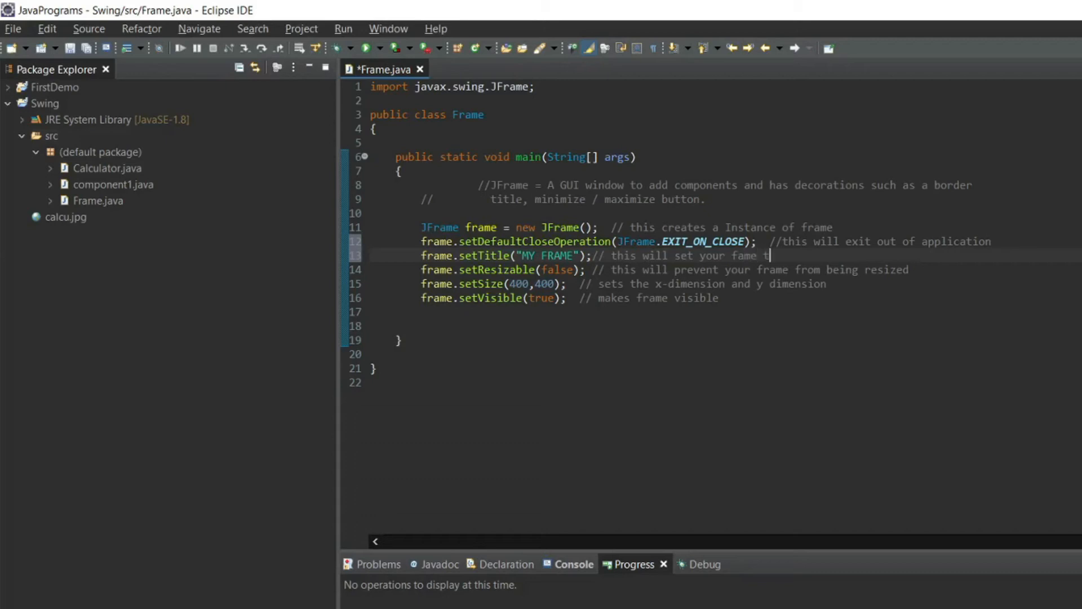
text(itle)
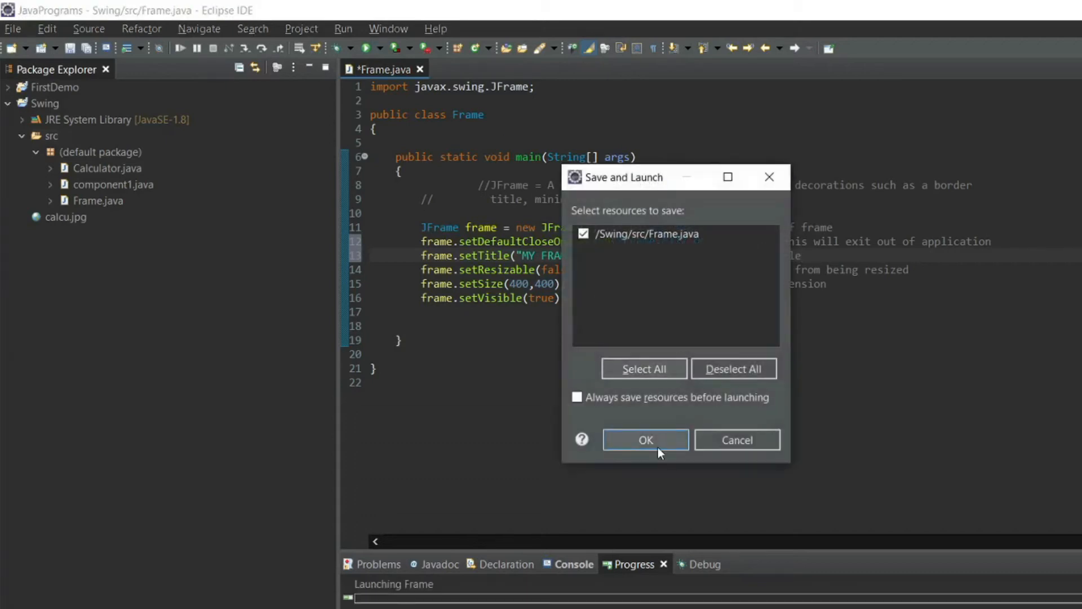
Step: Confirm save and launch, drag the MY FRAME window to centre, then close it
click(644, 440)
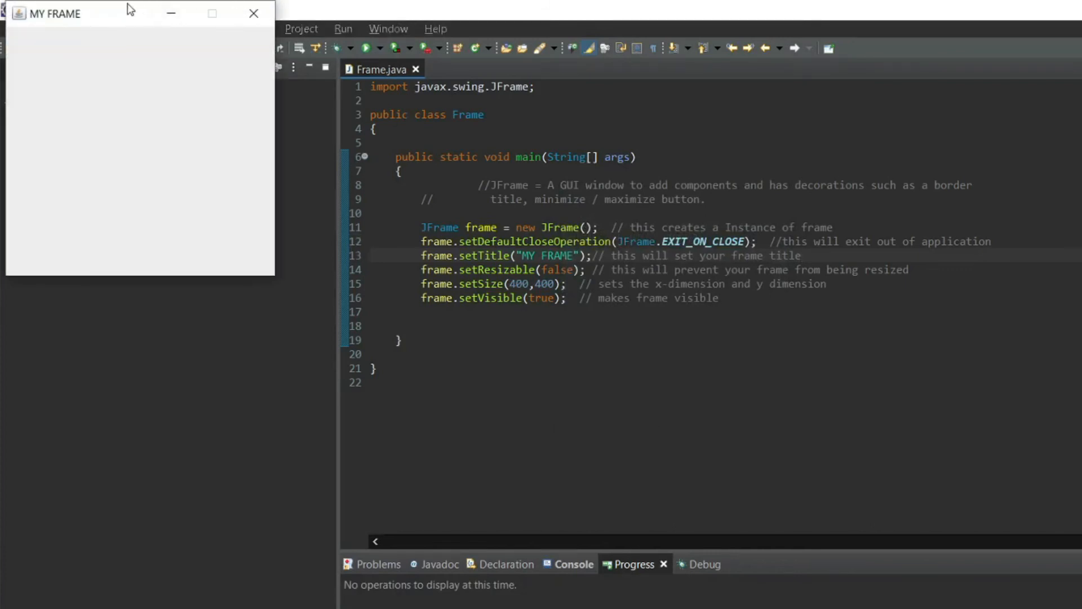
drag(49, 13, 685, 338)
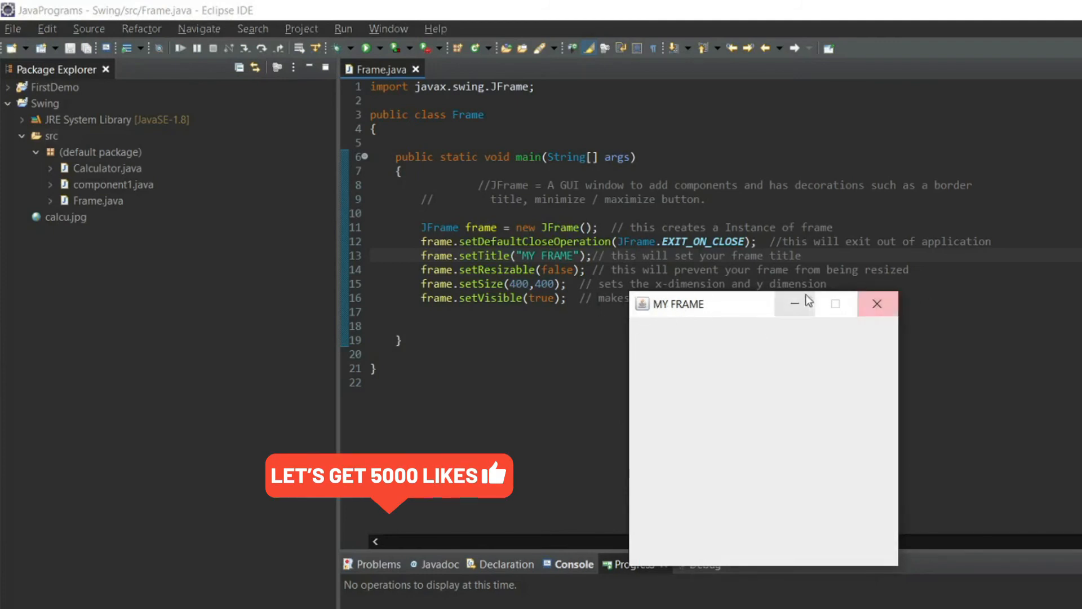
click(877, 304)
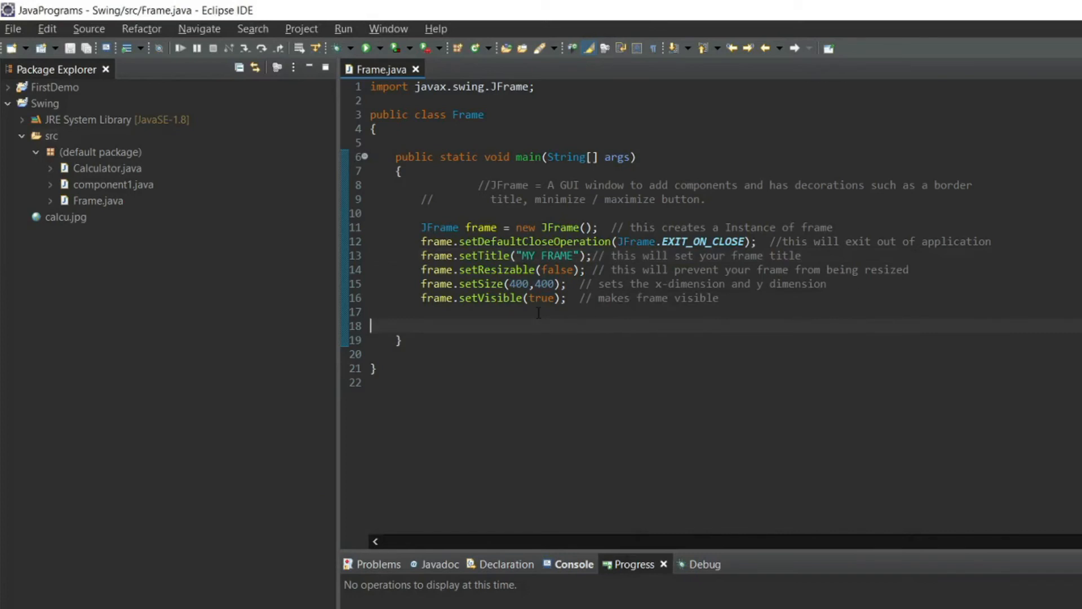
Step: Type ImageIcon image = new ImageIcon(), then right-click the desktop logo file
text(ImageIc)
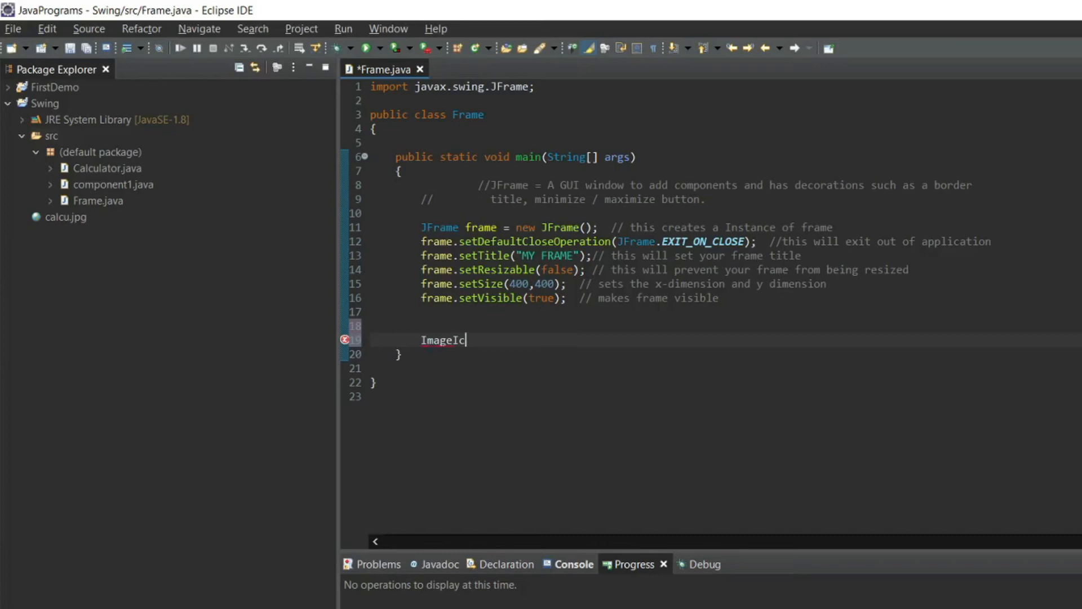
text(on image)
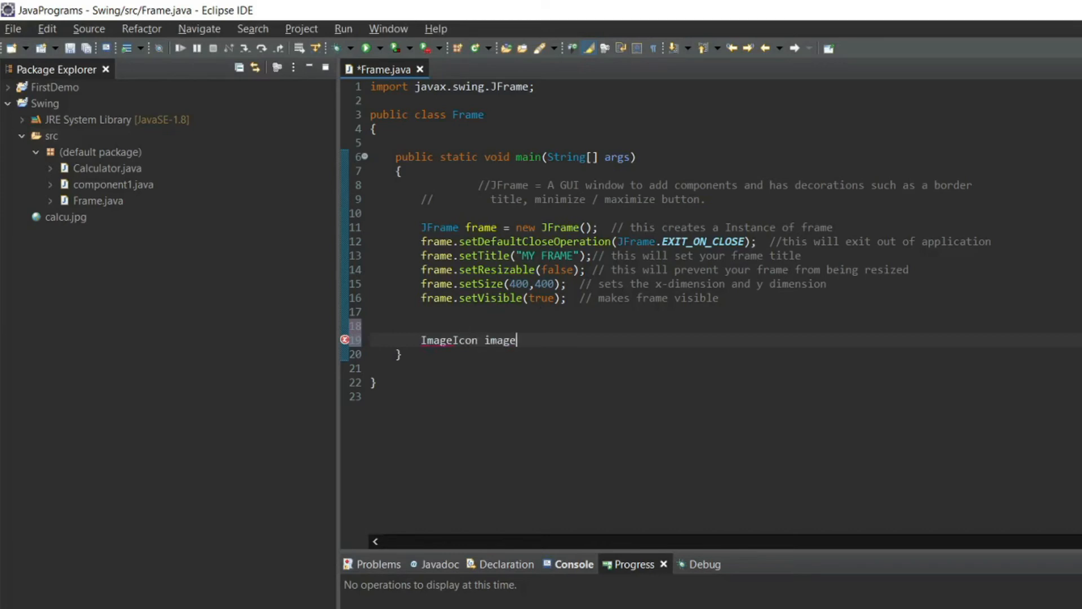
text(=)
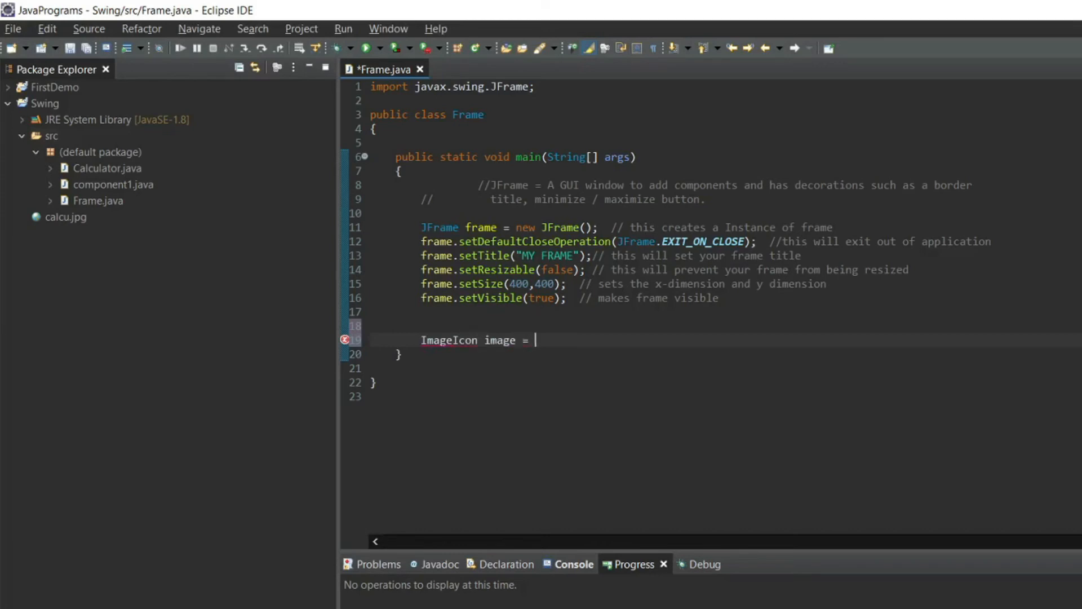
text(new Ima)
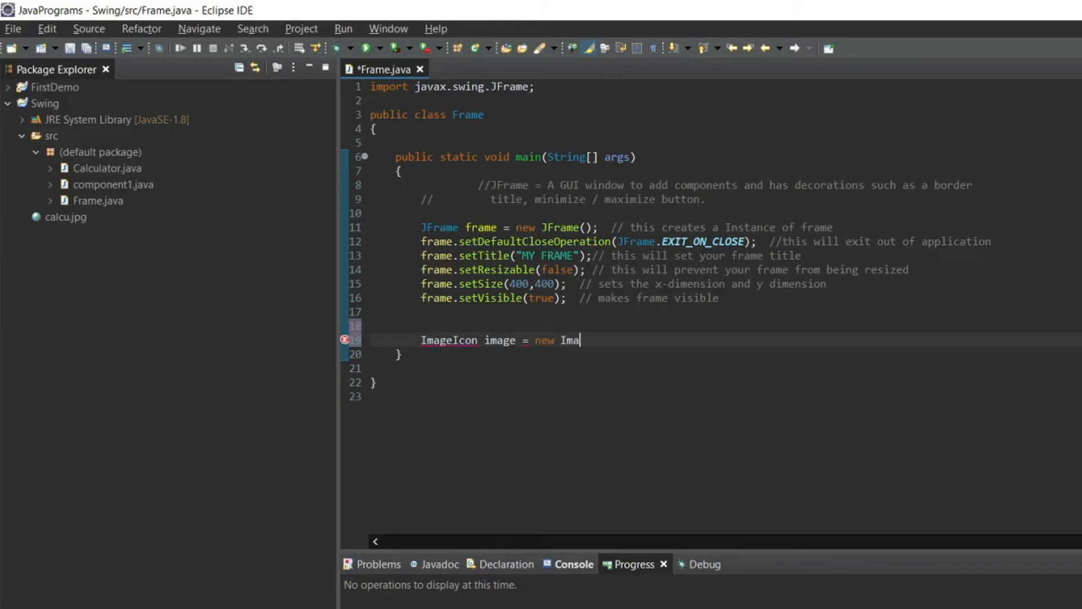
text(geIC)
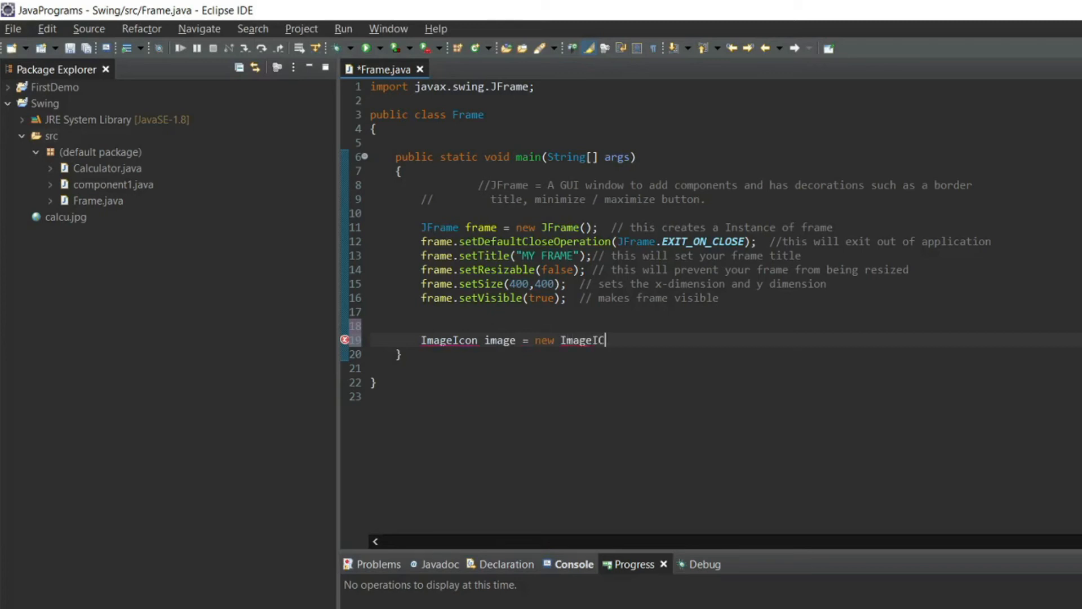
key(Backspace)
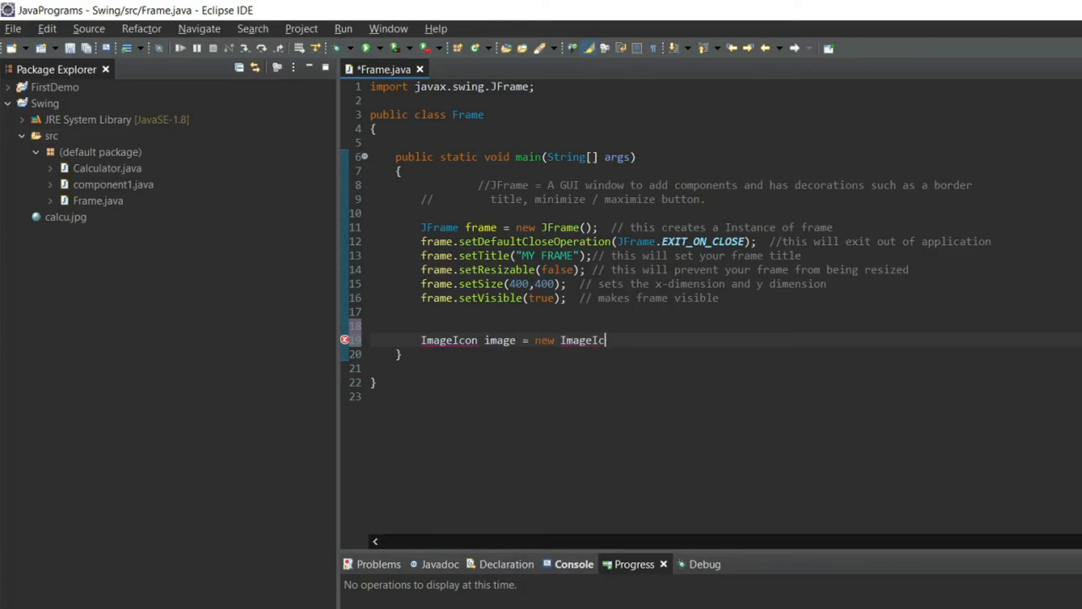
text(on())
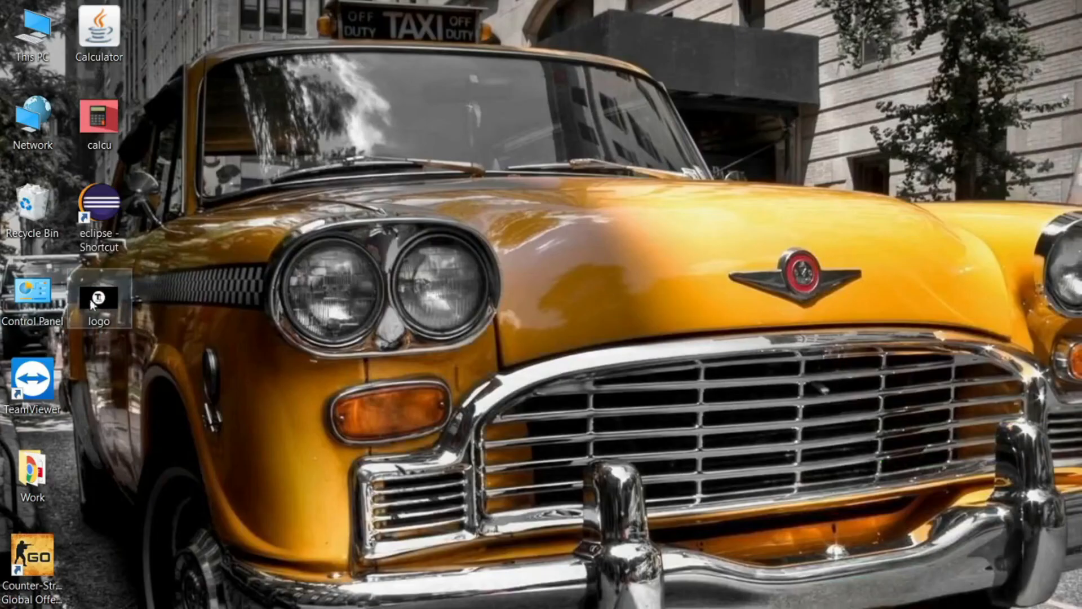
right_click(98, 301)
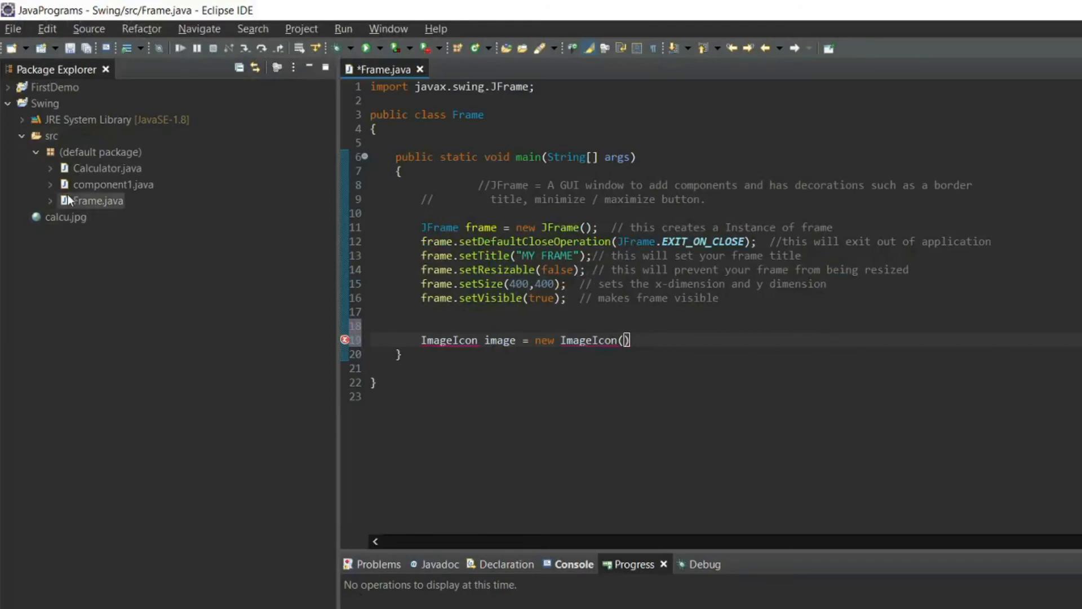
Step: Paste logo.png into the Swing project's src folder and return to the ImageIcon line
right_click(51, 135)
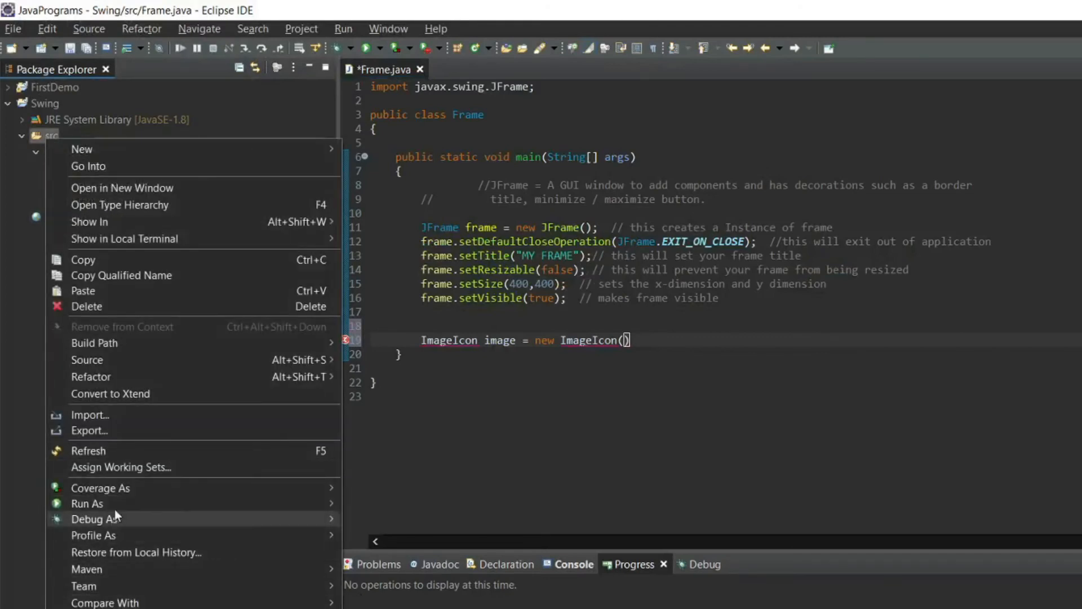
click(90, 292)
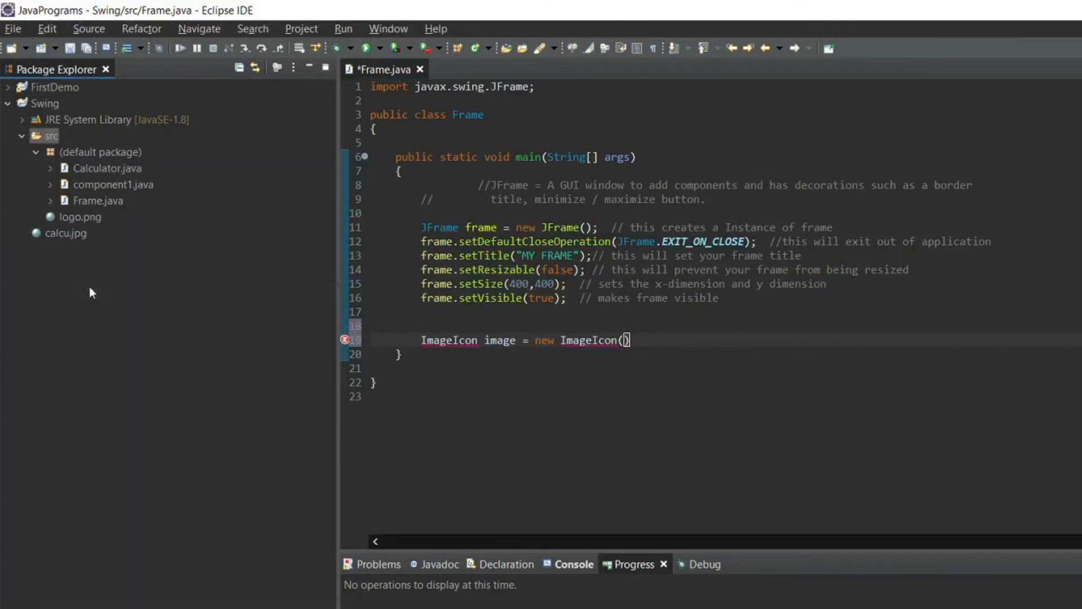
click(65, 233)
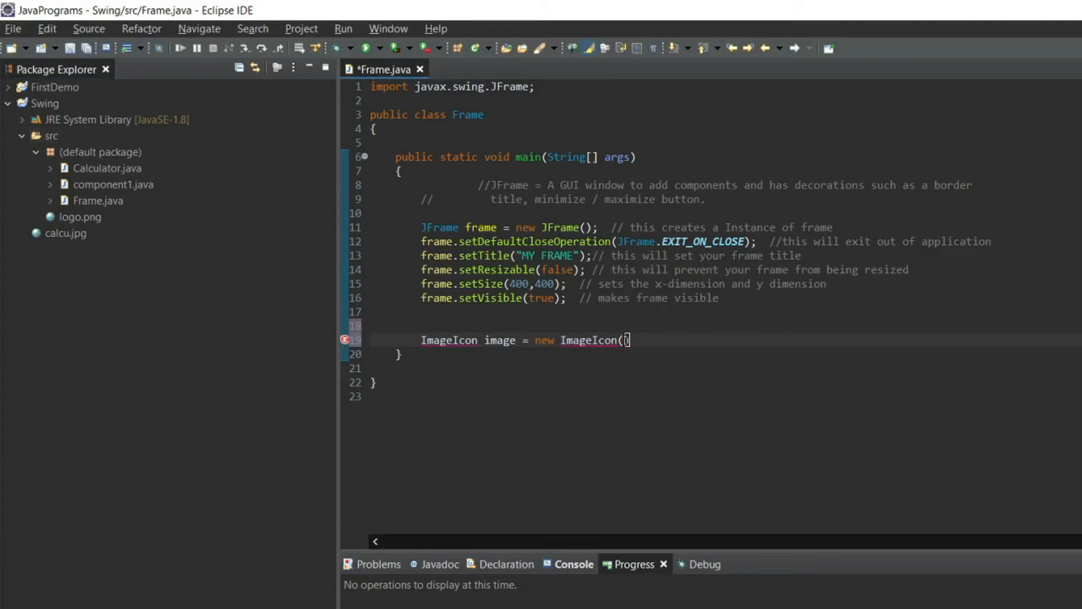
Step: Pass "logo.png" to the ImageIcon and import javax.swing.ImageIcon to clear the error
text("logo.png"))
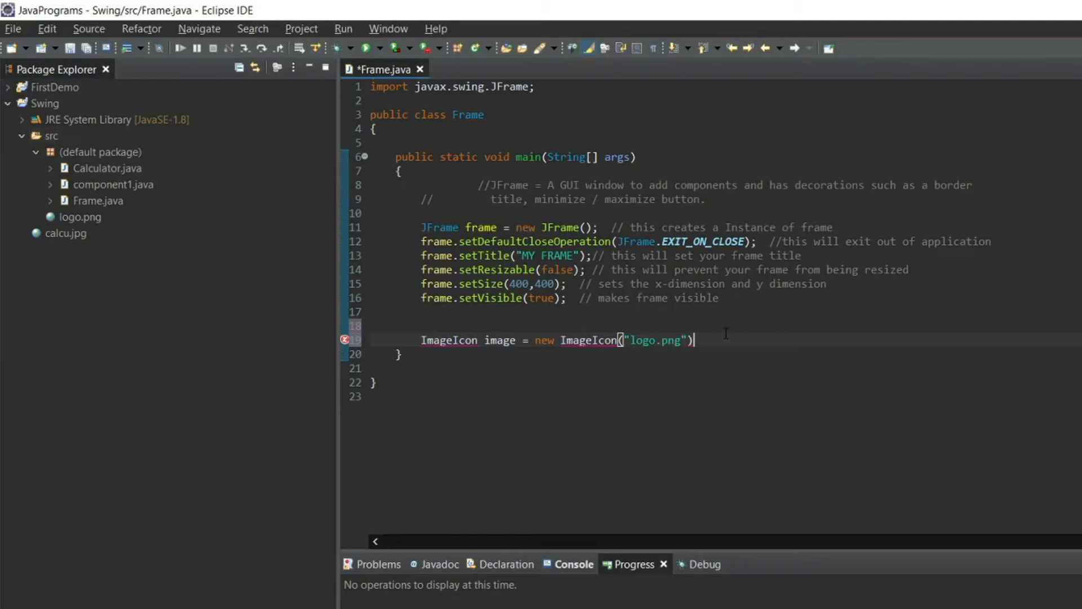
text(;)
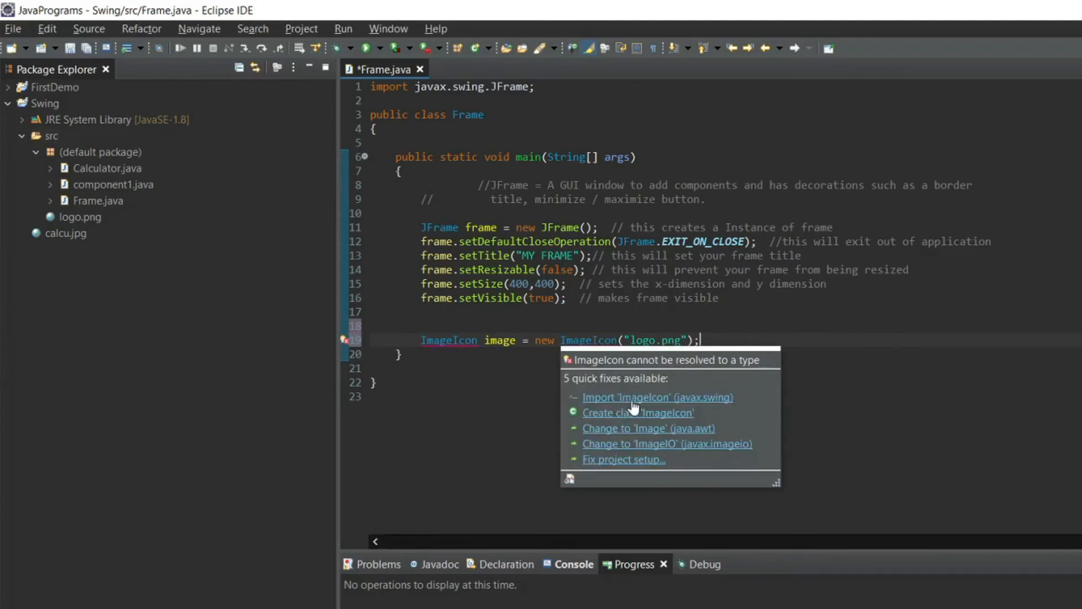
click(657, 397)
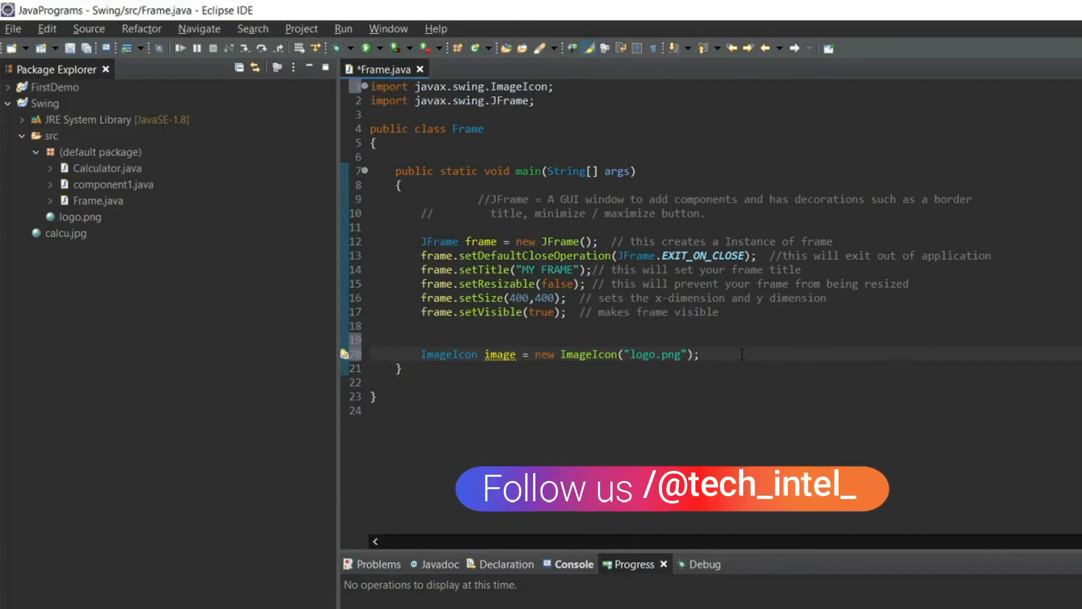
key(Enter)
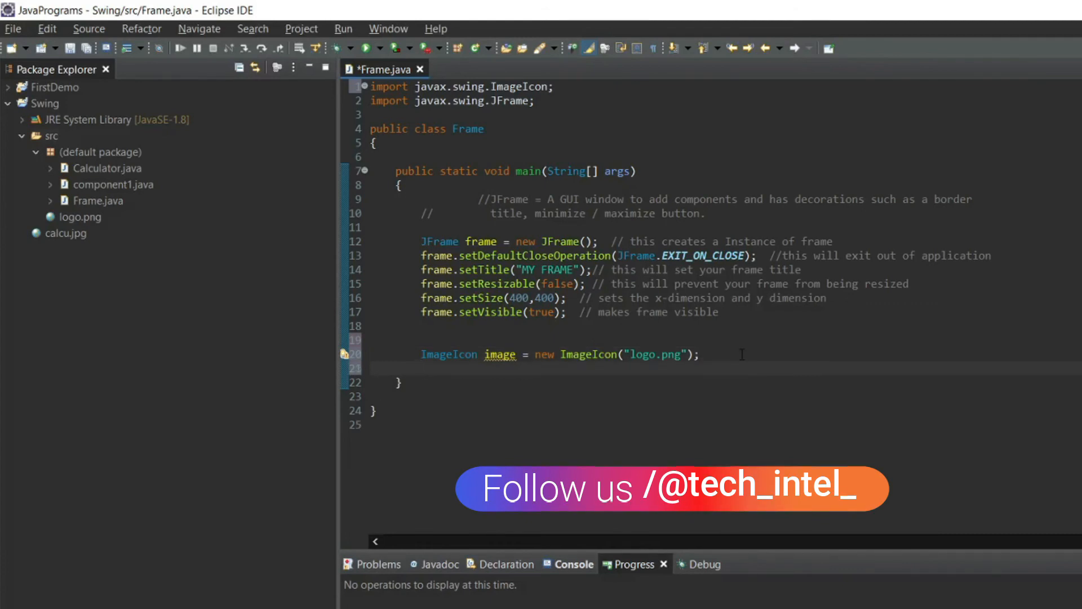
Step: Add frame.setIconImage(image.getImage()) and clear the "logo.png" file name
text(frame.)
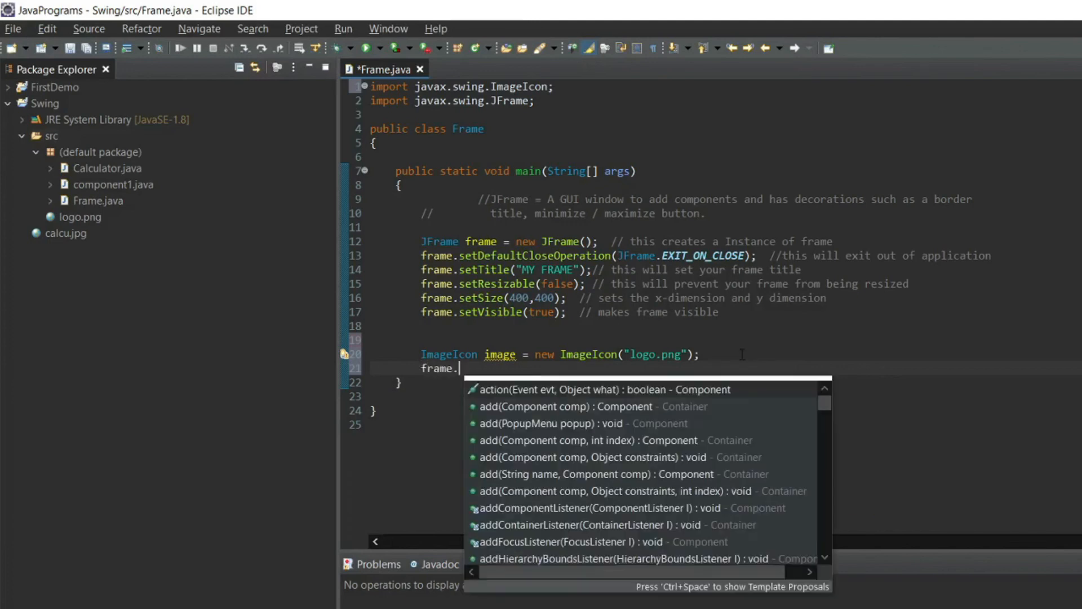
text(set)
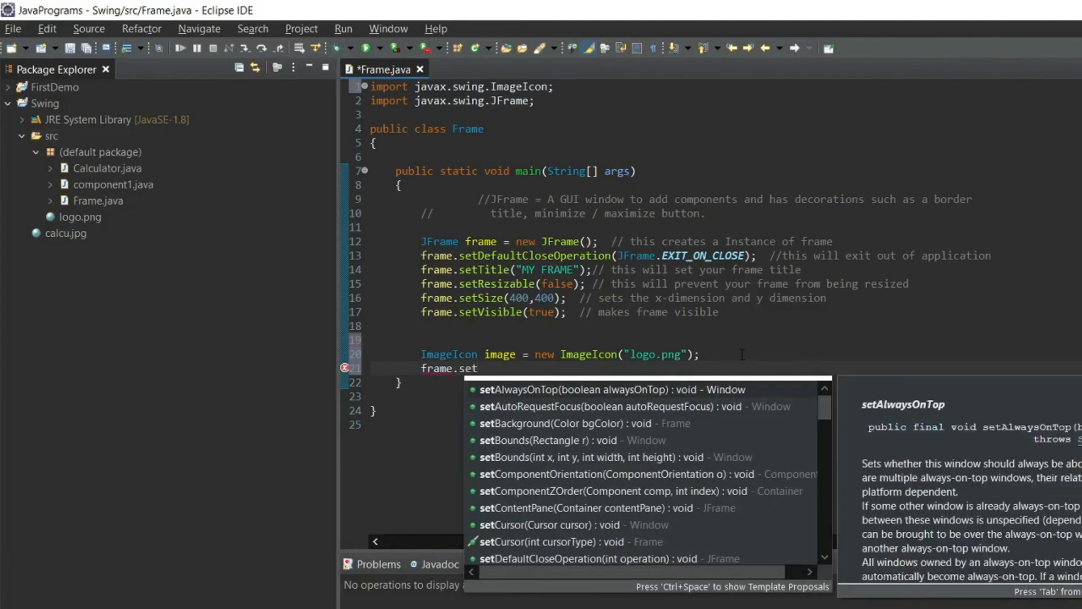
text(Icon)
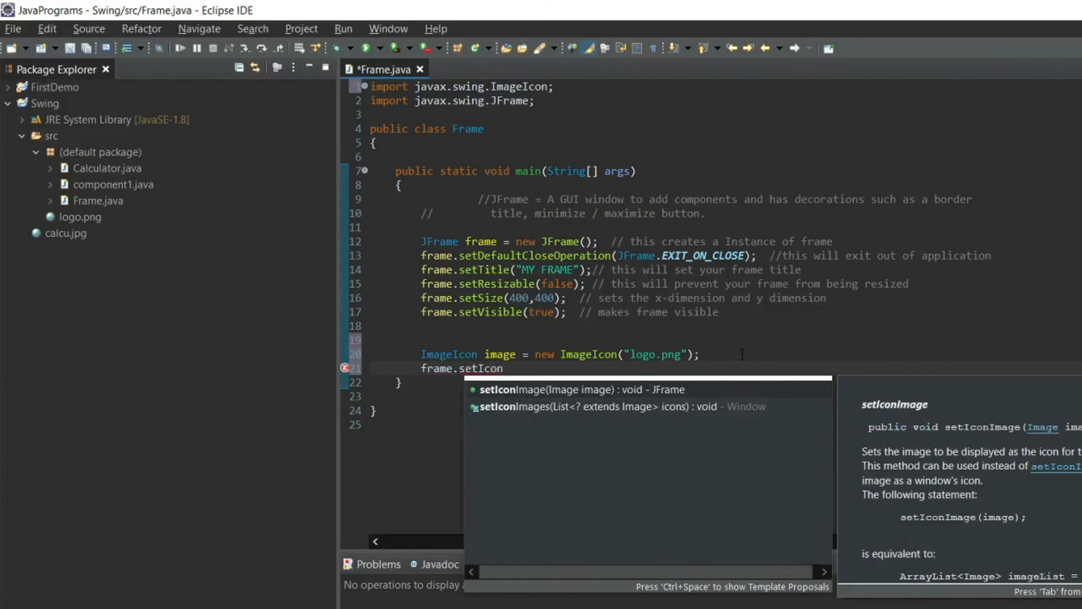
text(Image(n);)
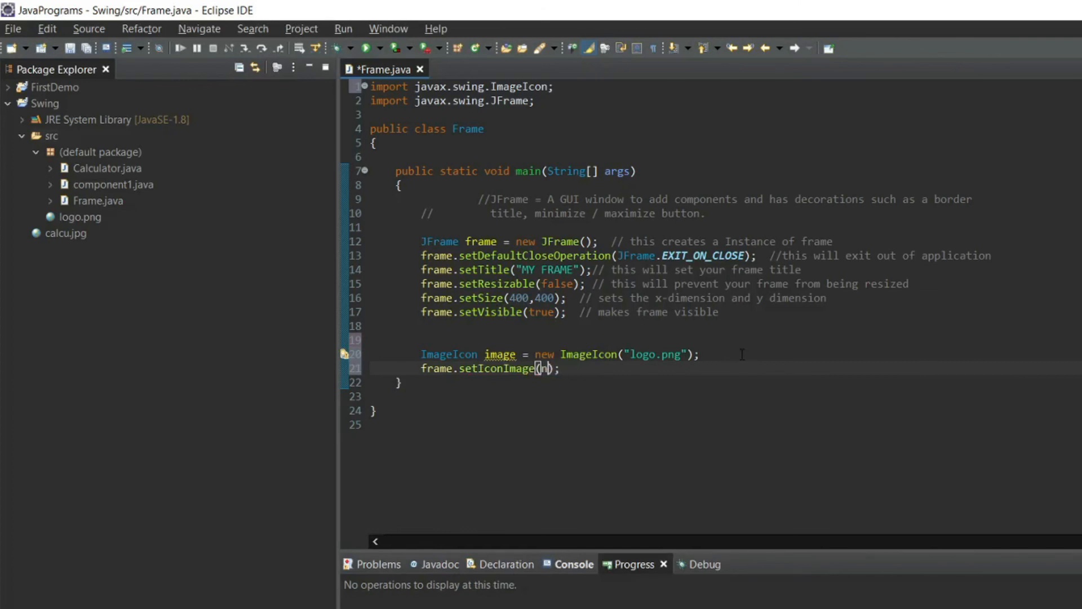
text(image.)
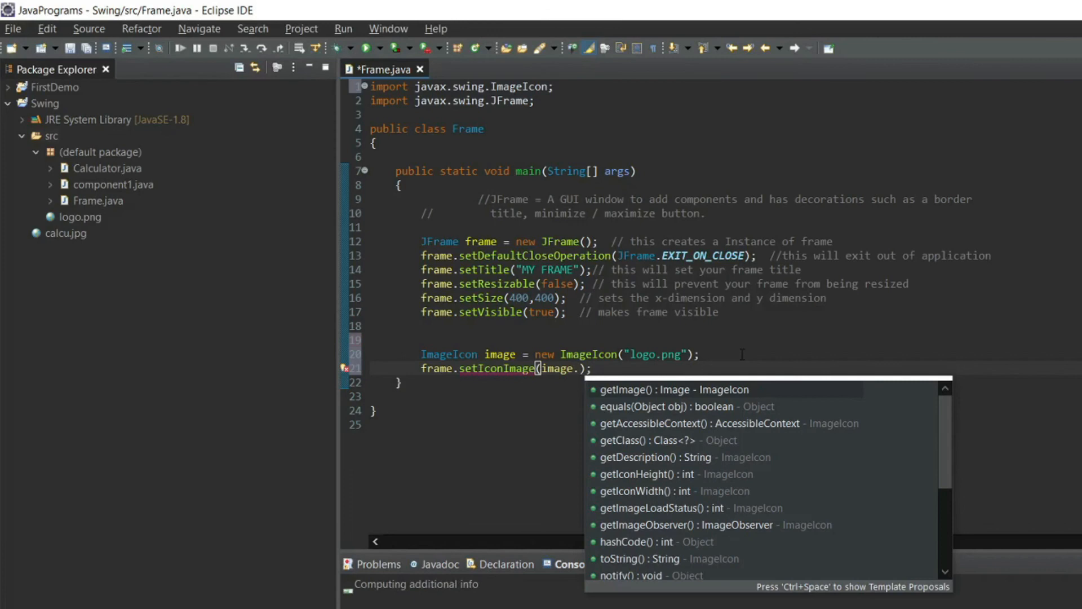
text(getImage()
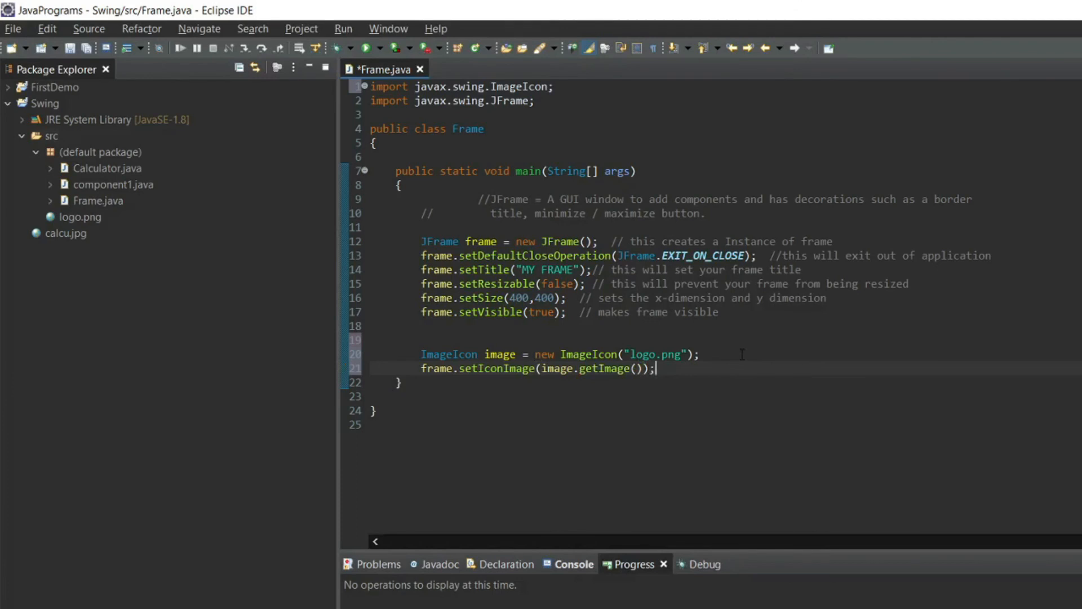
click(649, 354)
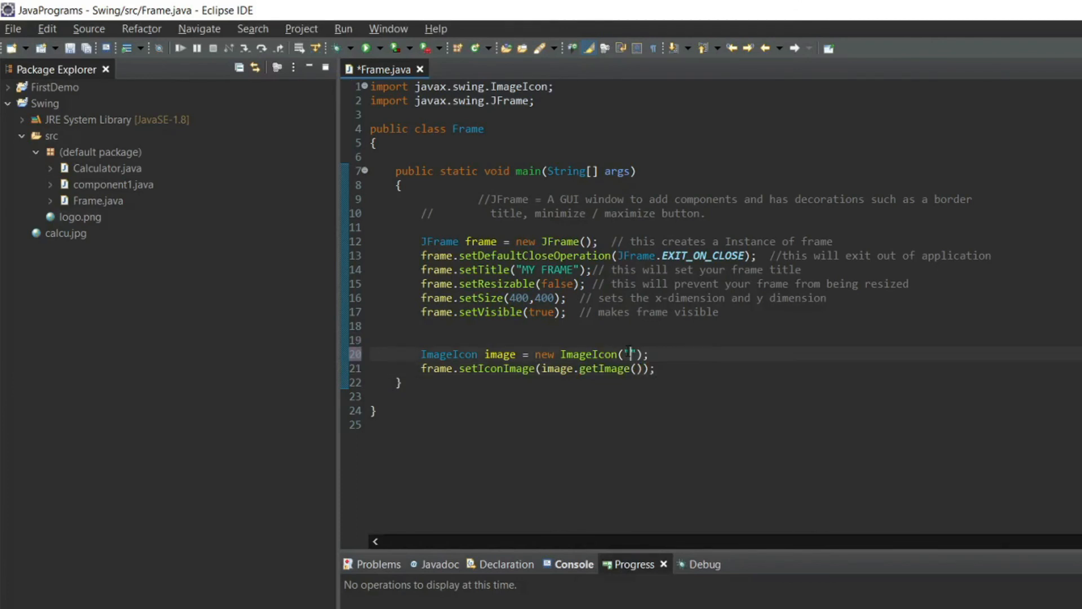
Step: Load the icon from "calcu.jpg", then save and run Frame.java to check MY FRAME
text(cal)
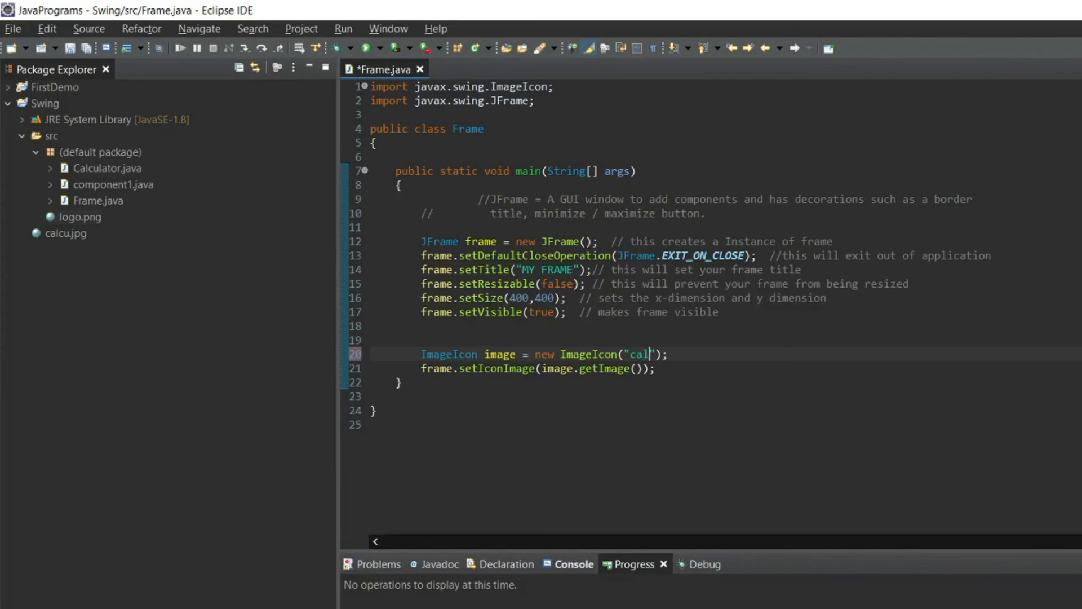
text(cu.j)
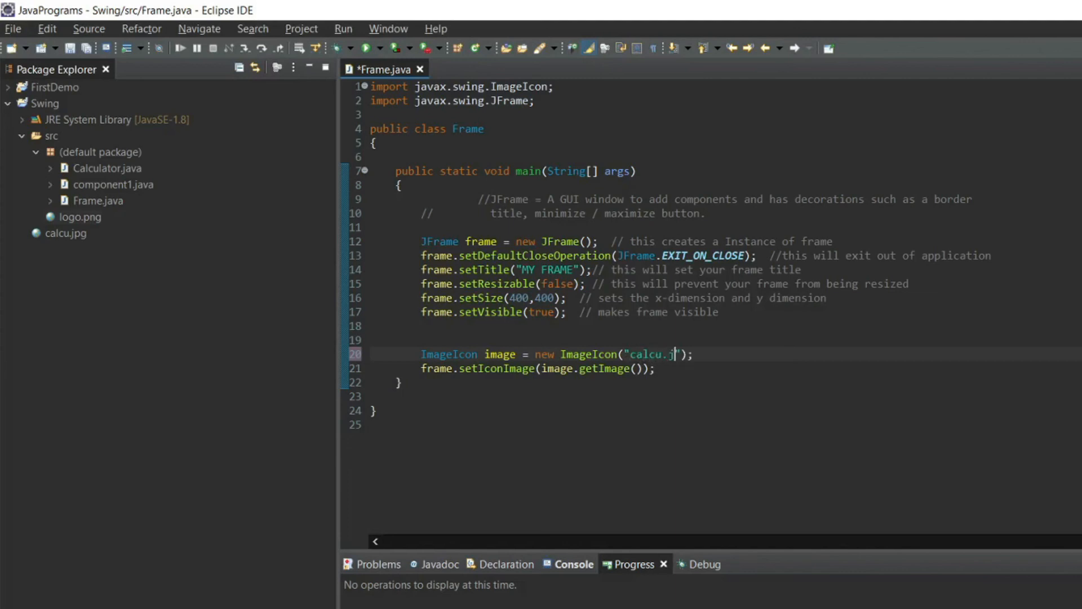
text(pg)
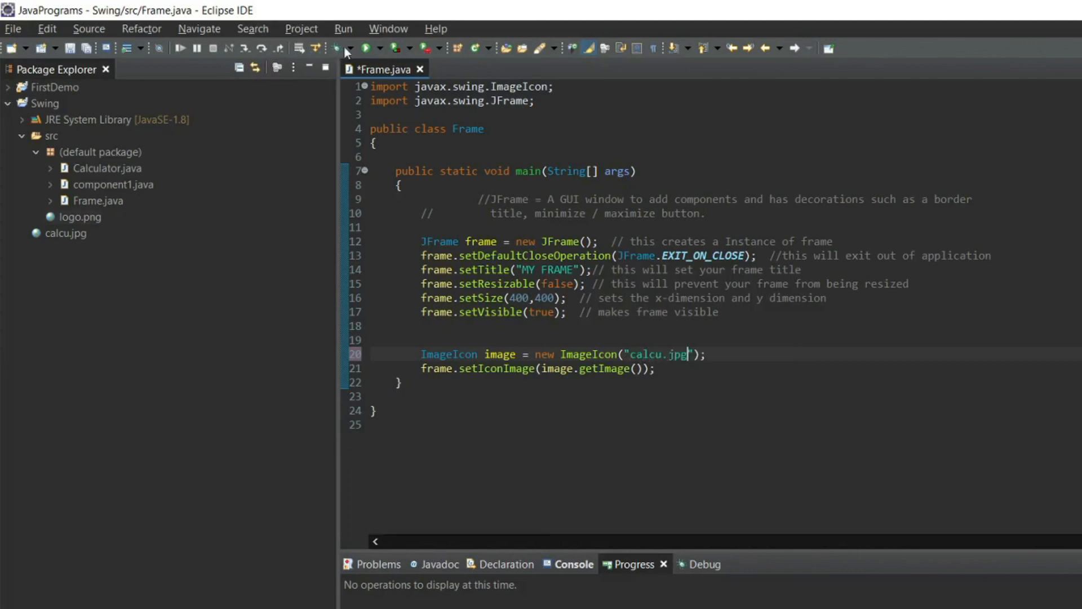
click(365, 48)
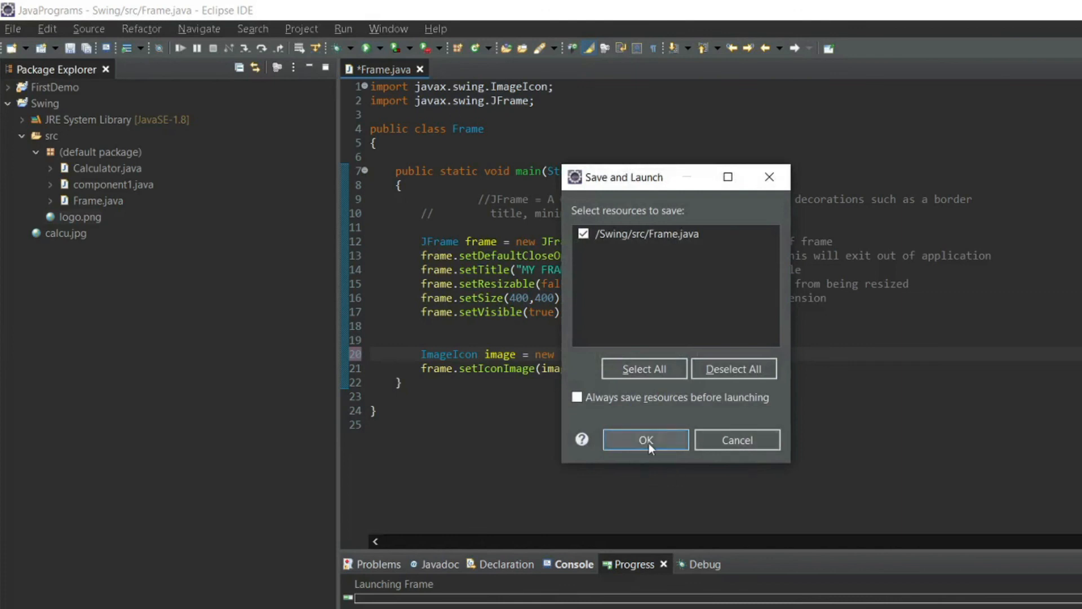
click(643, 440)
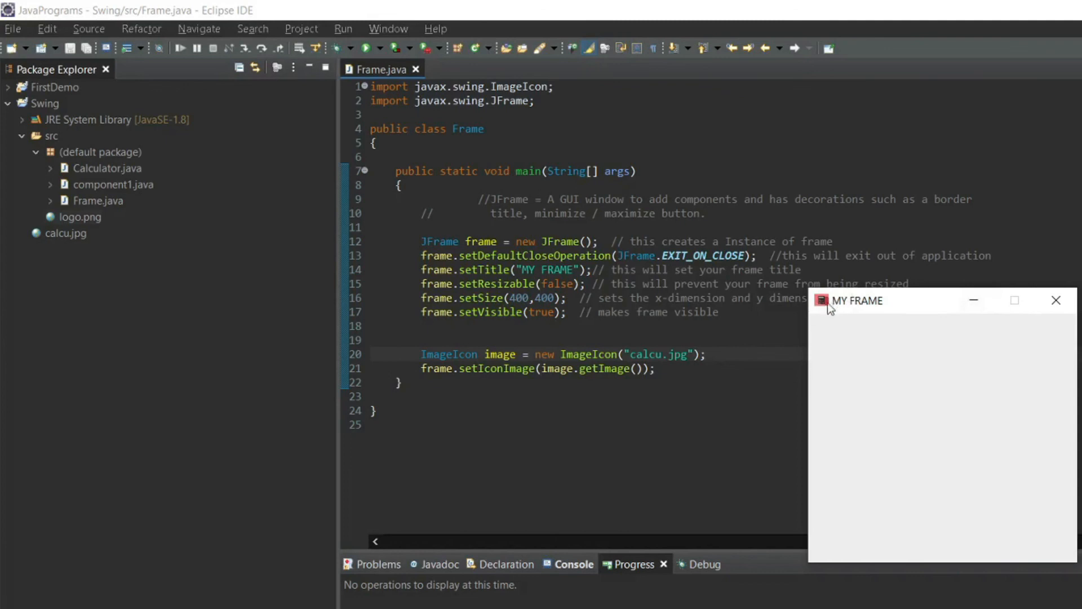
mouse_move(842, 306)
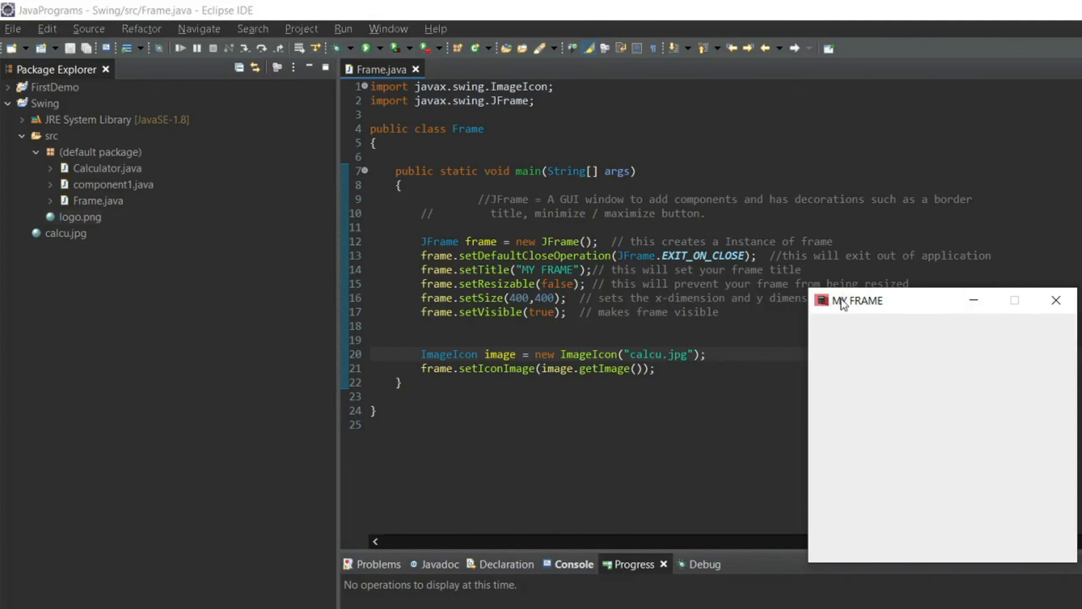
mouse_move(826, 315)
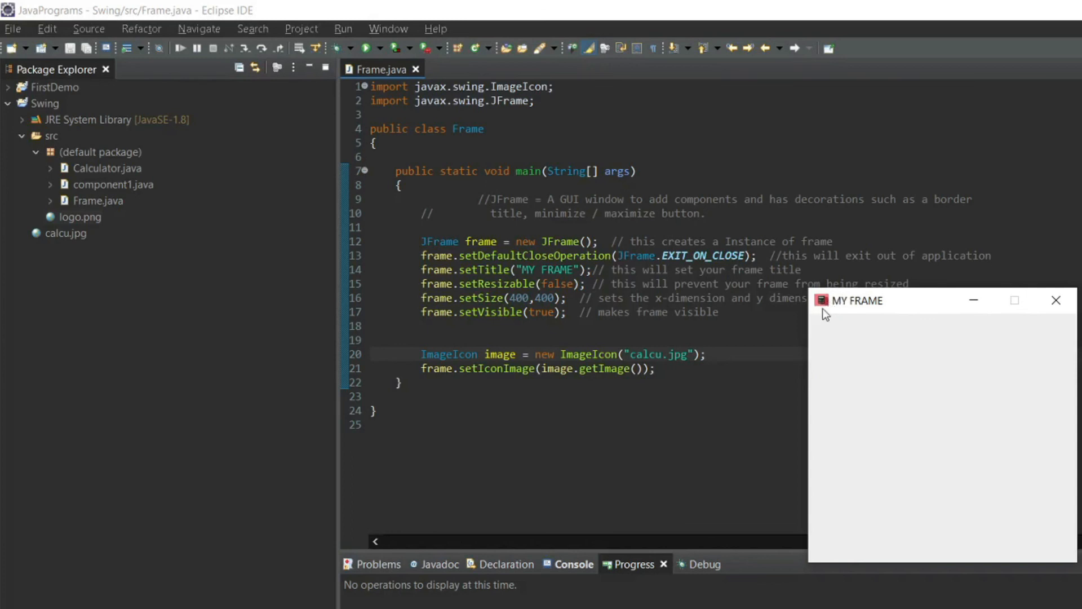
mouse_move(886, 309)
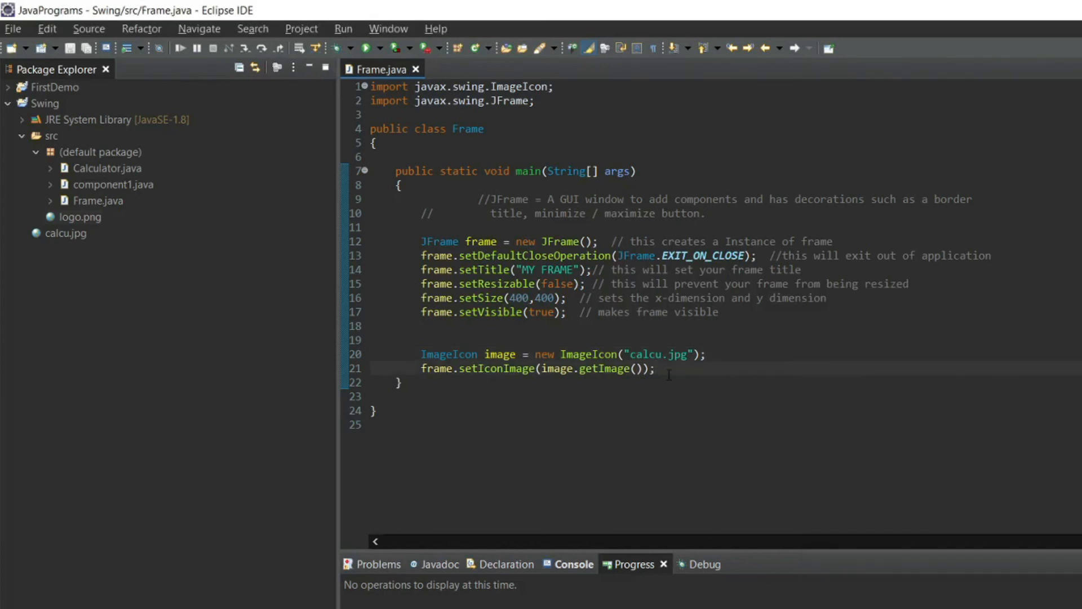
Step: Add frame.getContentPane().setBackground(Color.GREEN) on a new line, importing java.awt.Color
key(Enter)
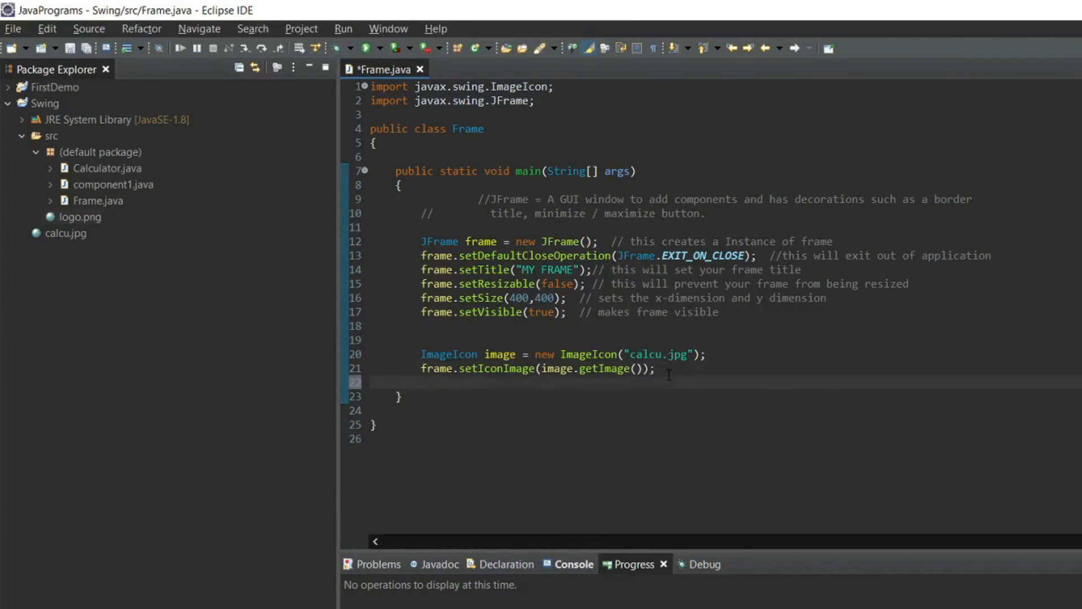
text(frame.)
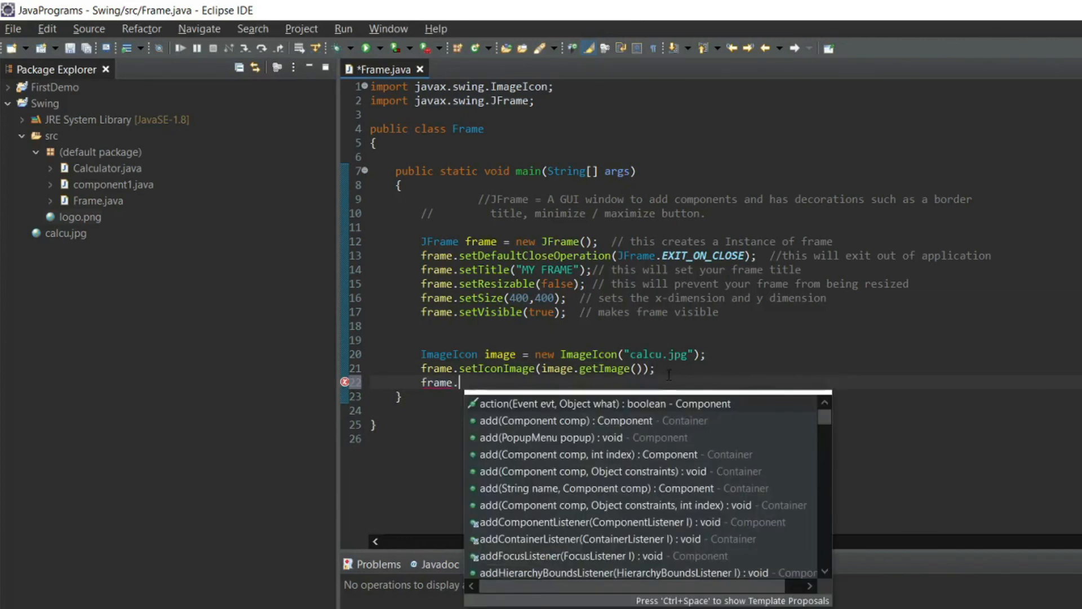
text(getC)
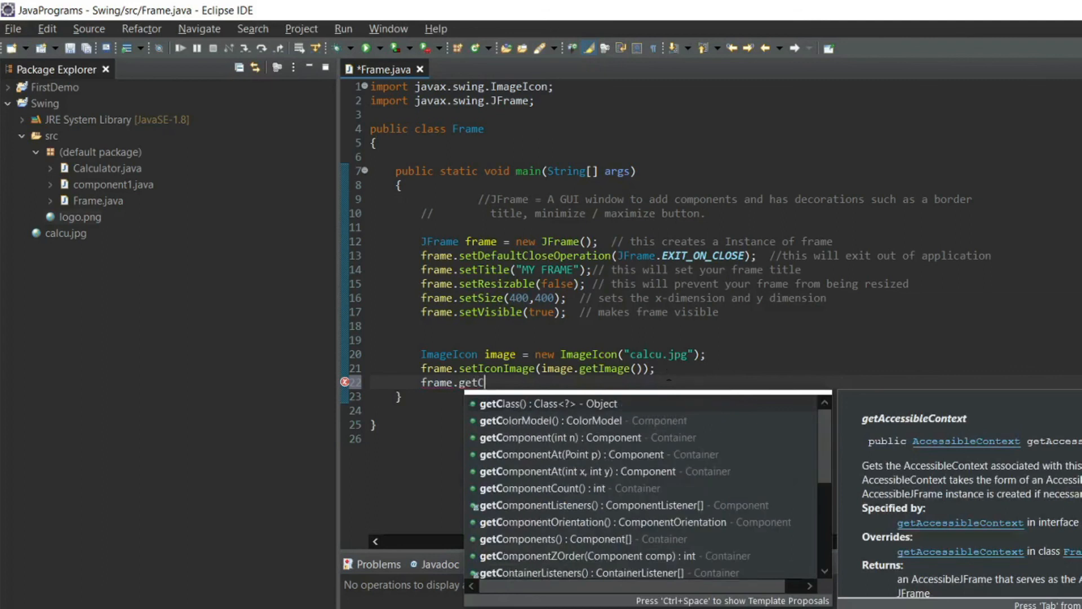
text(ontentP)
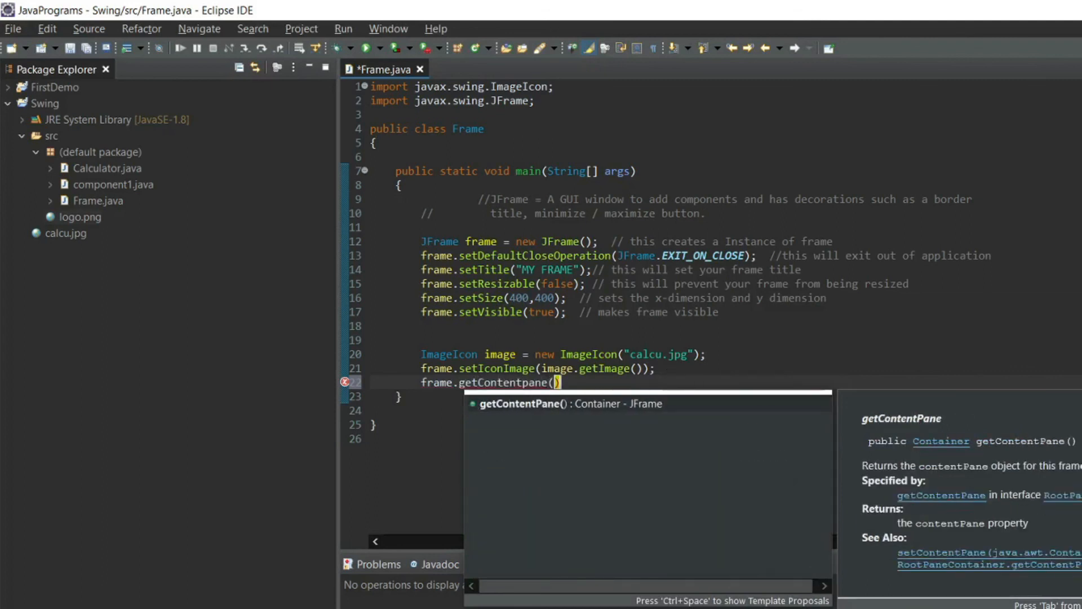
text(.setBackground(n);)
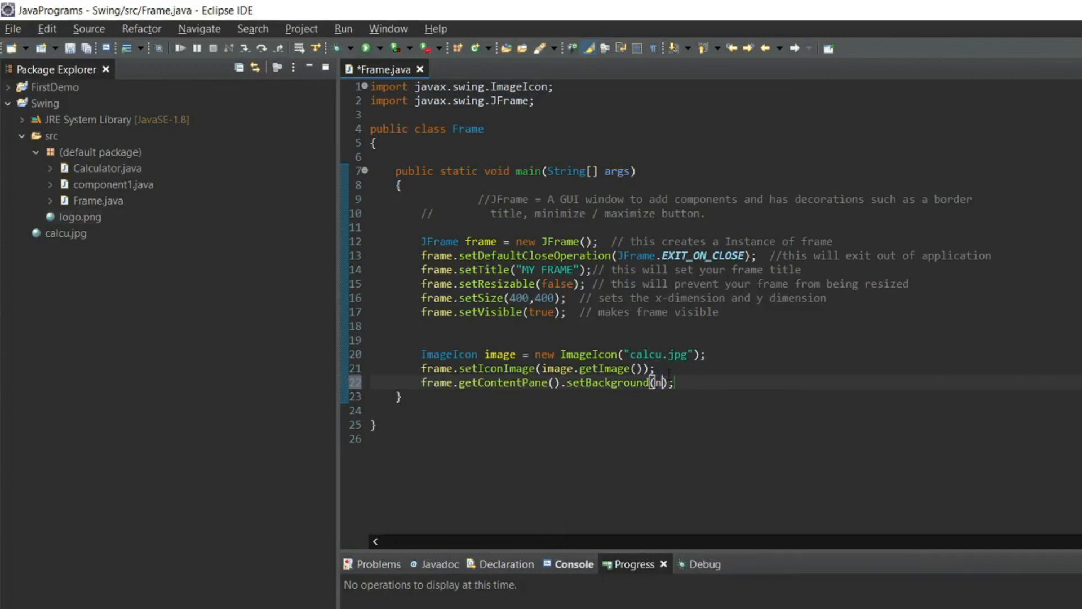
text(Color.)
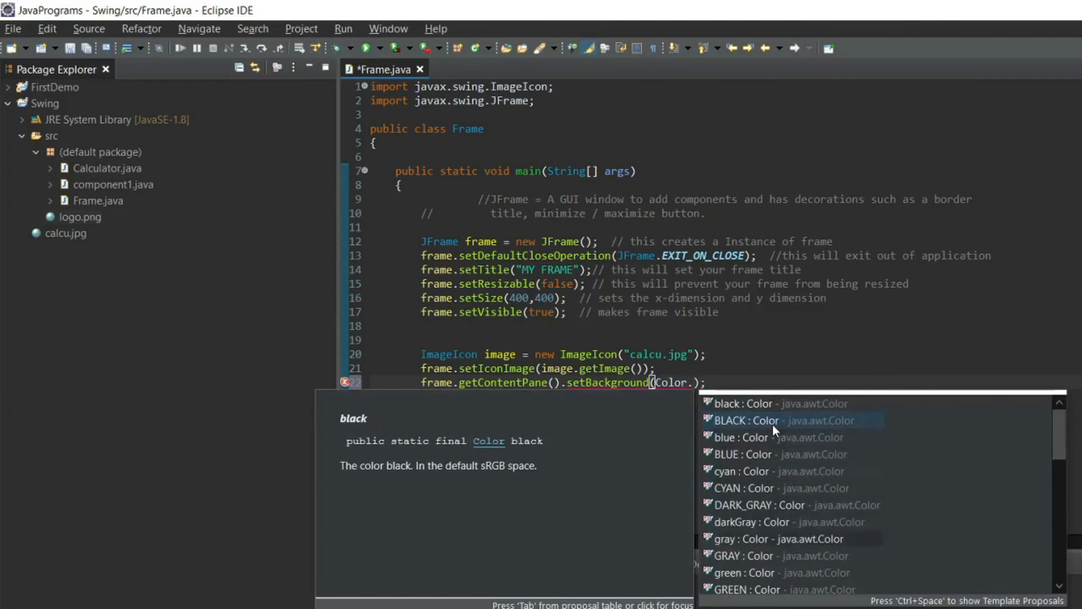
scroll(down, 3)
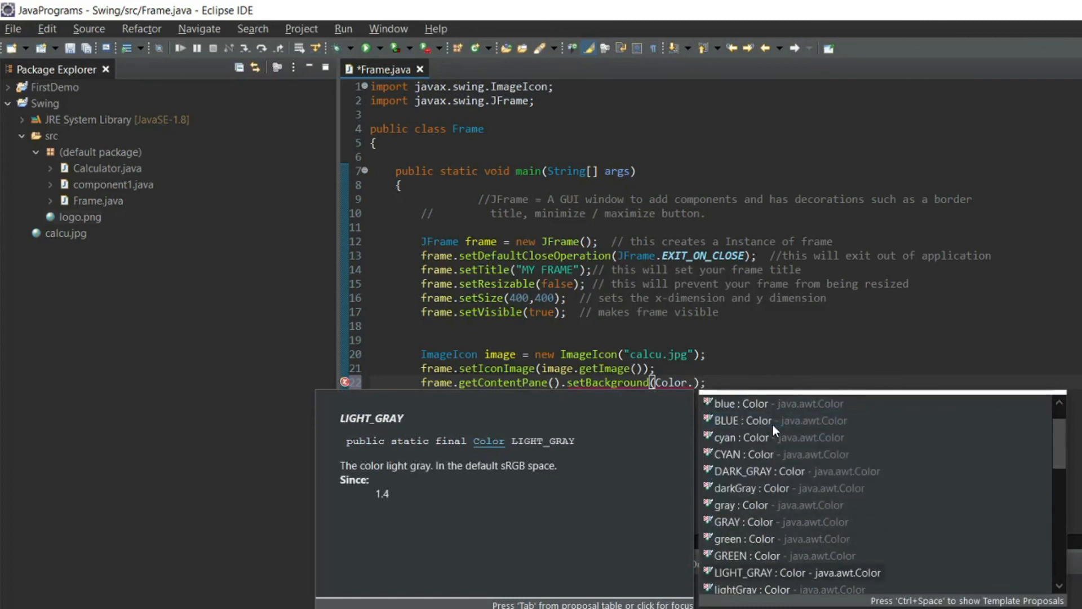
click(781, 556)
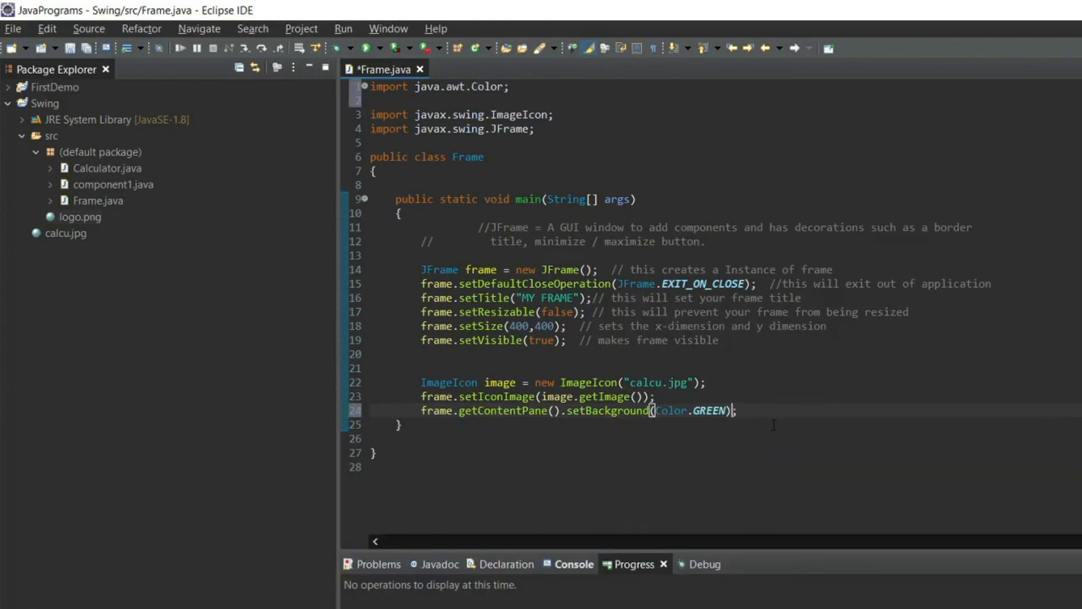
double_click(707, 409)
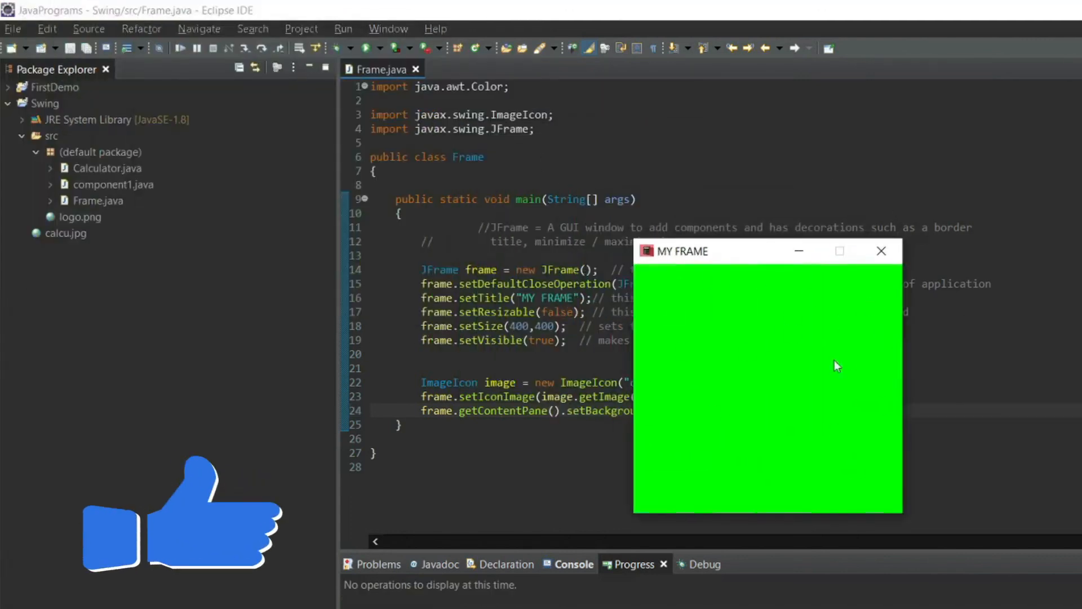
mouse_move(789, 424)
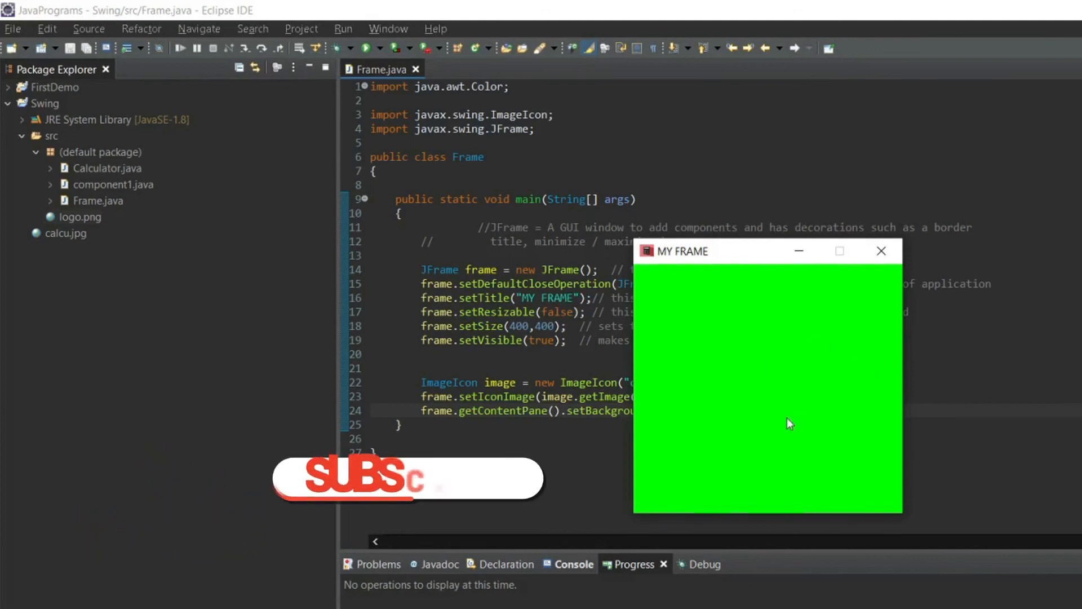